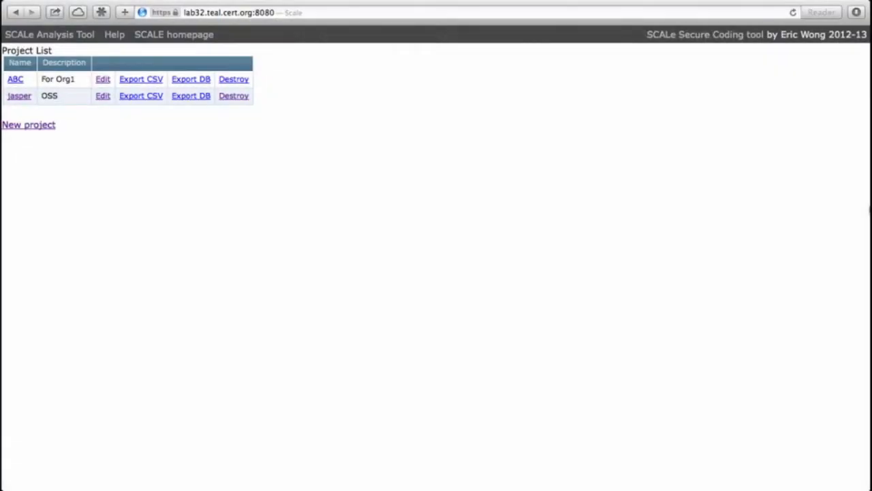
pyautogui.moveTo(135, 177)
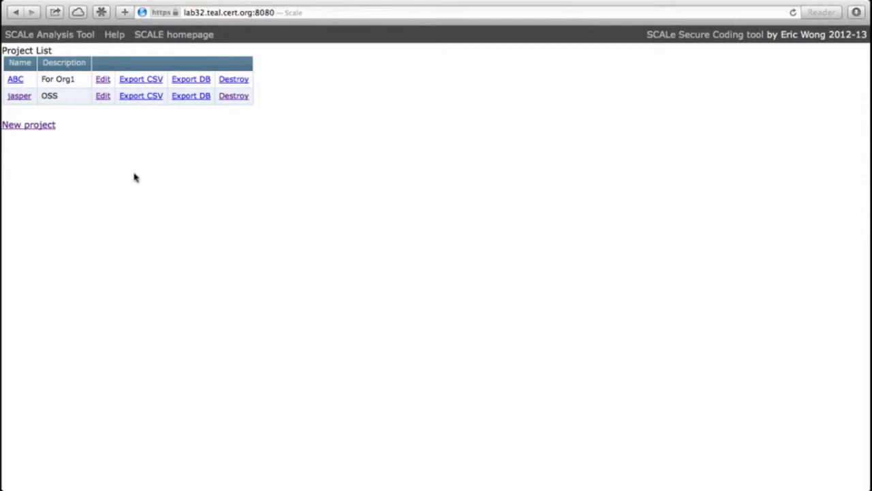
# - Check the STR31-C row, with its 10 diagnostics, in the notes.org Rules by Priority table
pyautogui.click(19, 96)
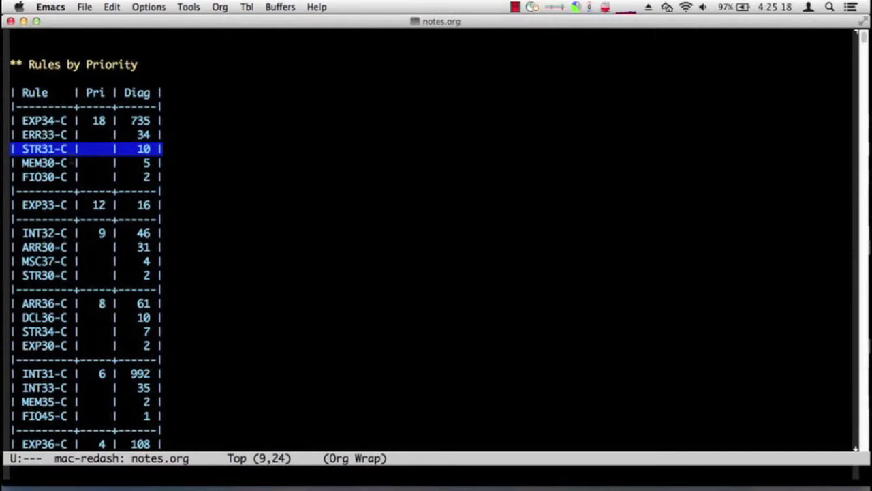
pyautogui.moveTo(293, 165)
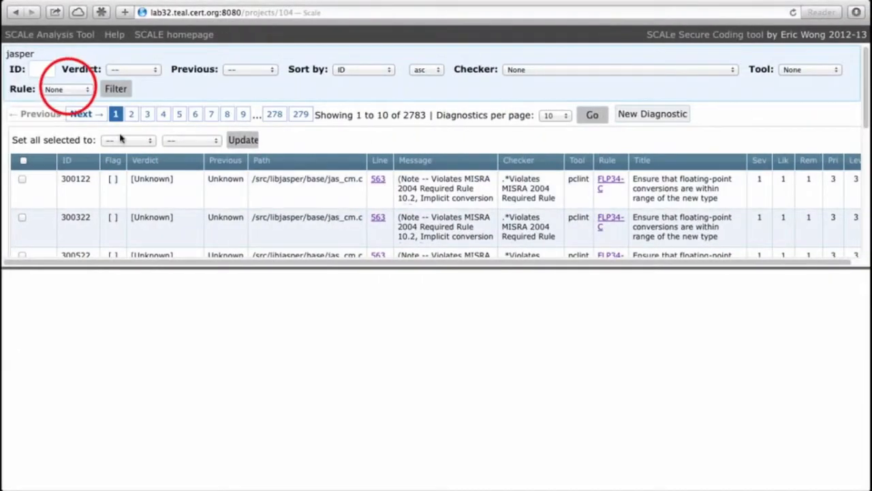
# - Filter the jasper diagnostics to rule STR31-C, leaving 10 fortify Buffer_Overflow diagnostics
pyautogui.click(66, 89)
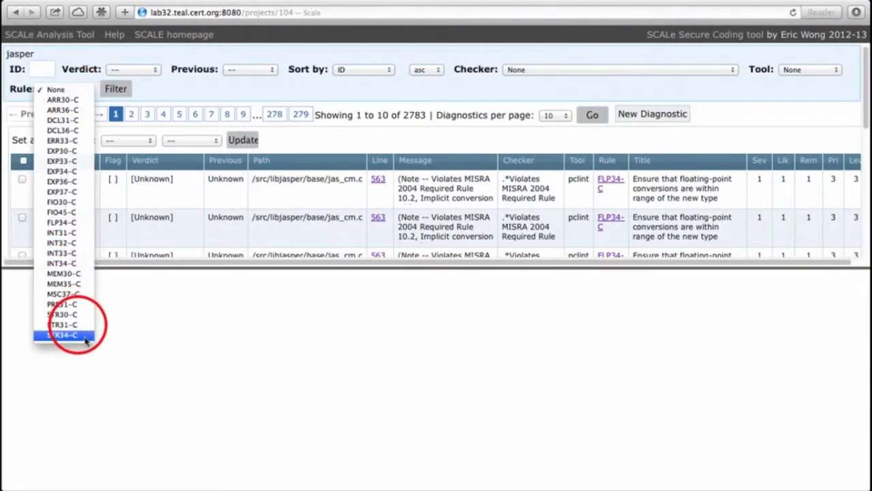
pyautogui.click(62, 325)
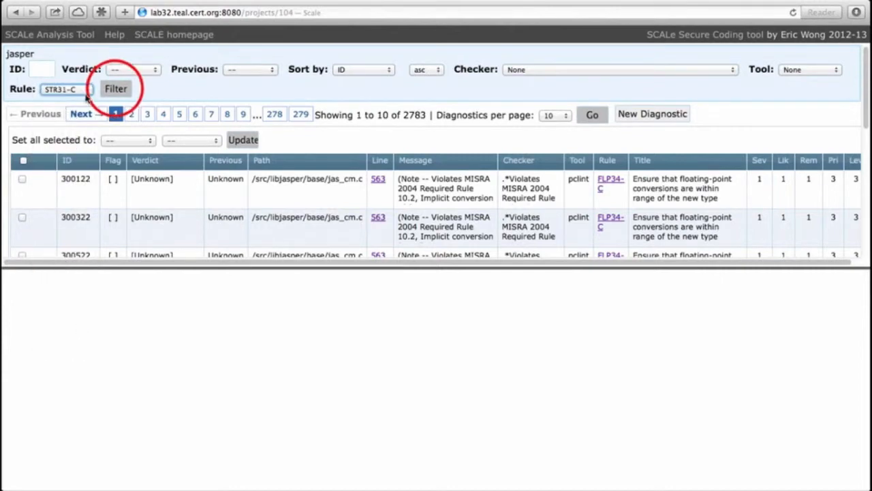
pyautogui.click(115, 88)
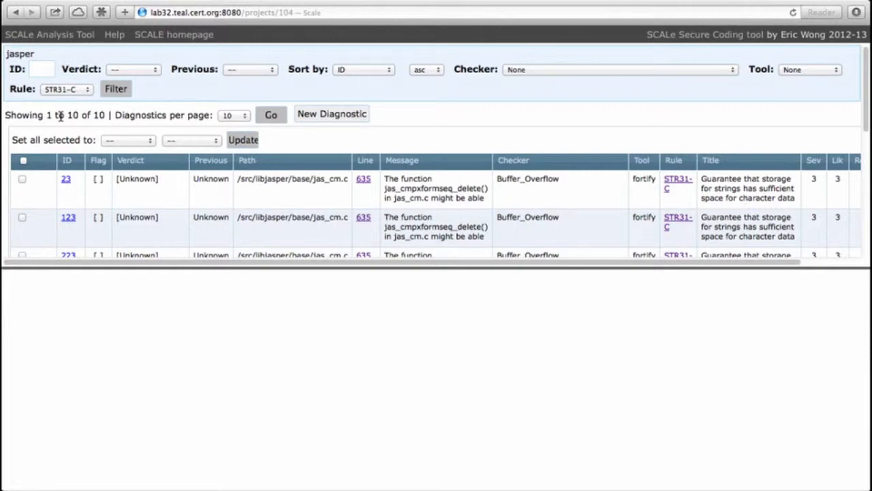
pyautogui.moveTo(526, 190)
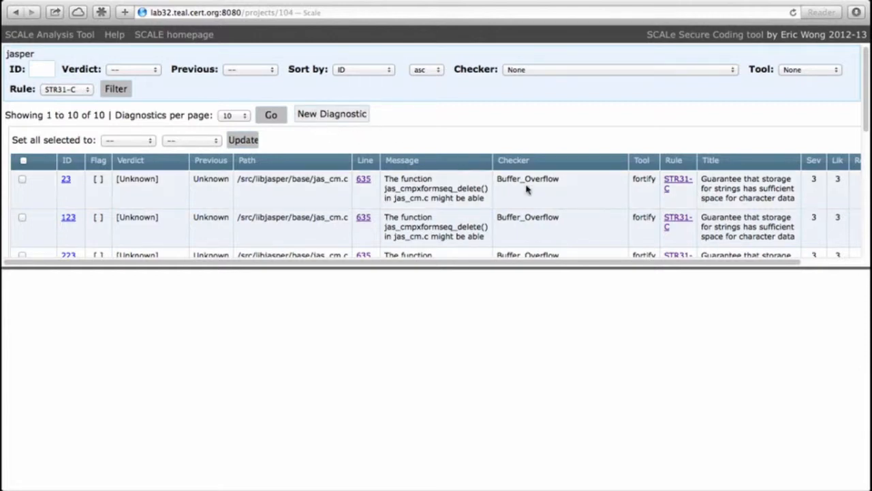
pyautogui.moveTo(678, 183)
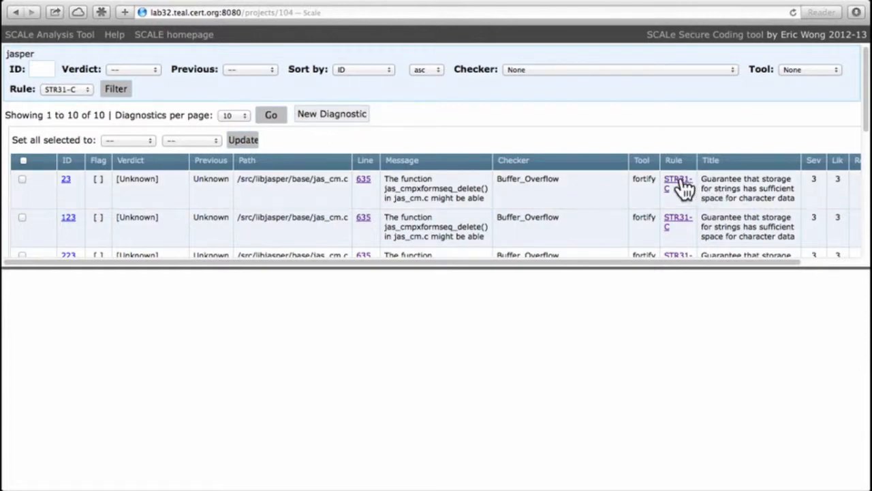
pyautogui.moveTo(678, 182)
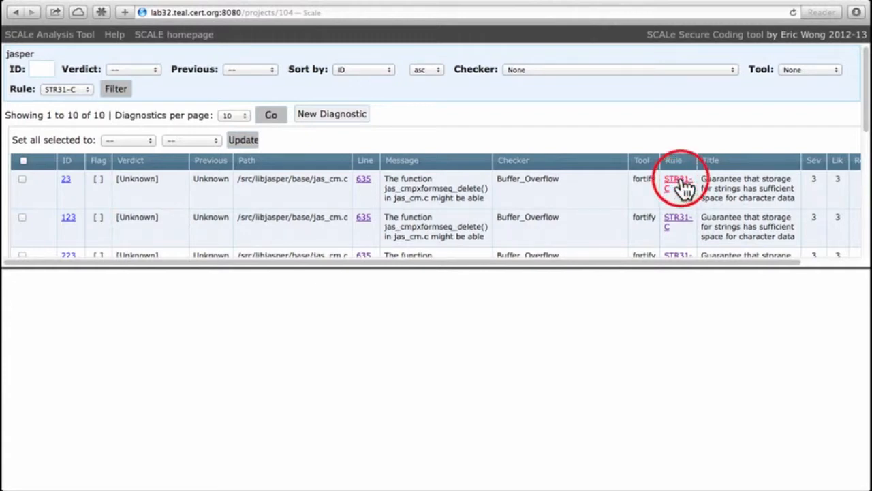
pyautogui.click(675, 182)
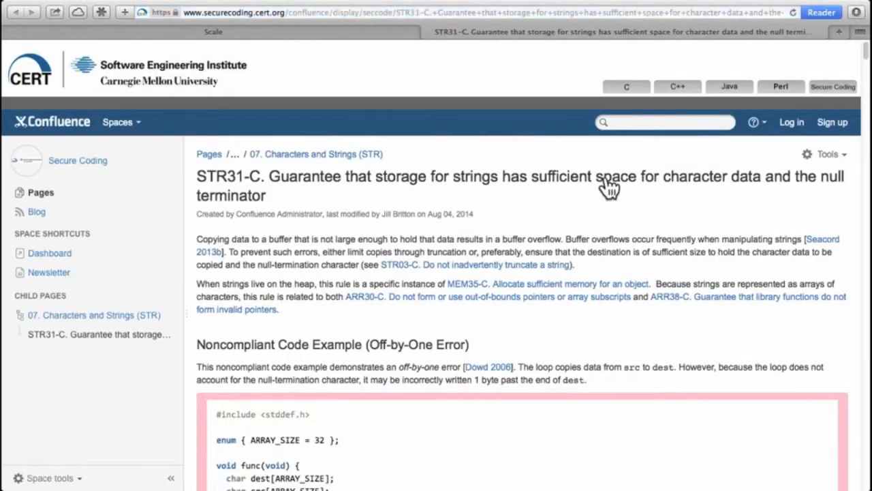
pyautogui.moveTo(525, 199)
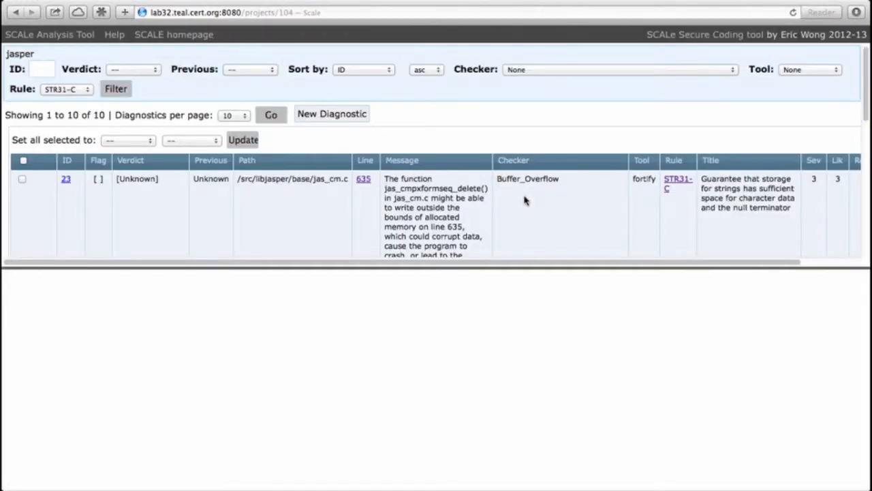
# - Show jas_cm.c around line 635 and browse the surrounding jas_cmpxformseq_delete() code
pyautogui.scroll(3)
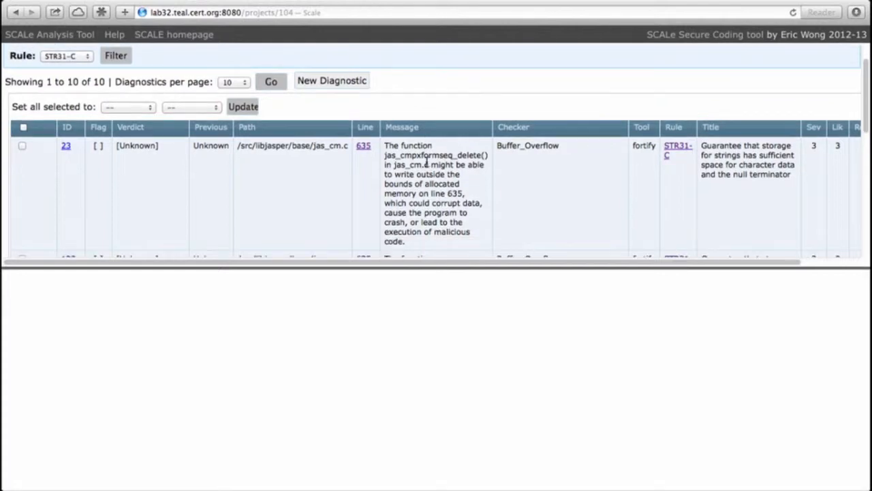
pyautogui.click(363, 145)
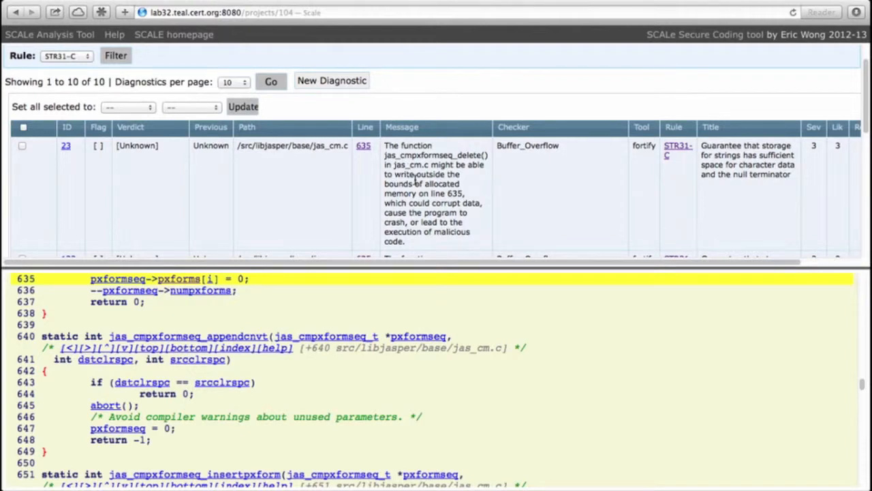
pyautogui.moveTo(482, 230)
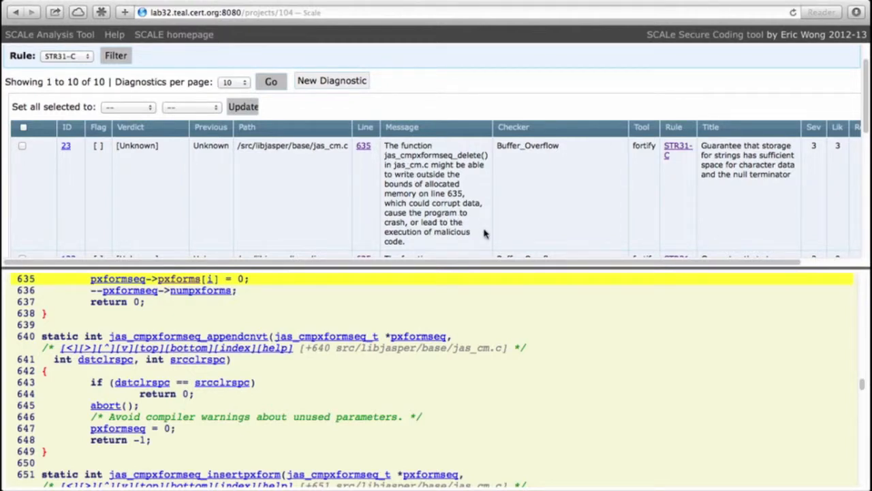
pyautogui.moveTo(398, 318)
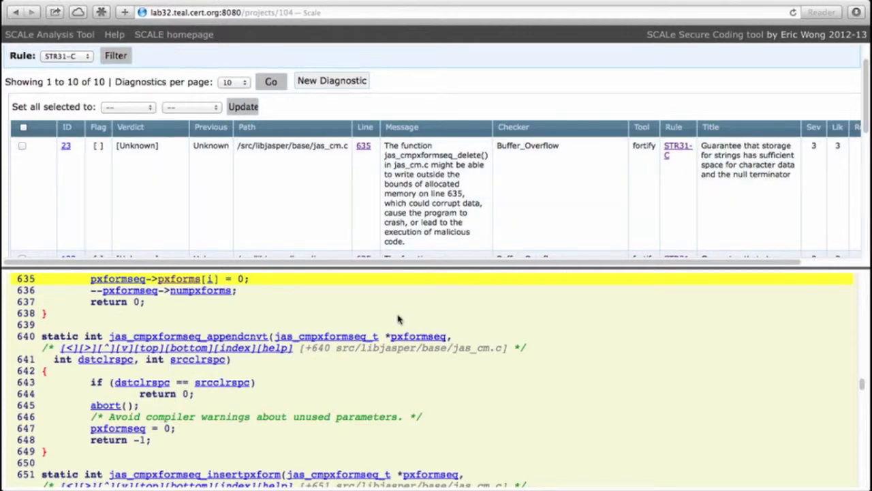
pyautogui.scroll(3)
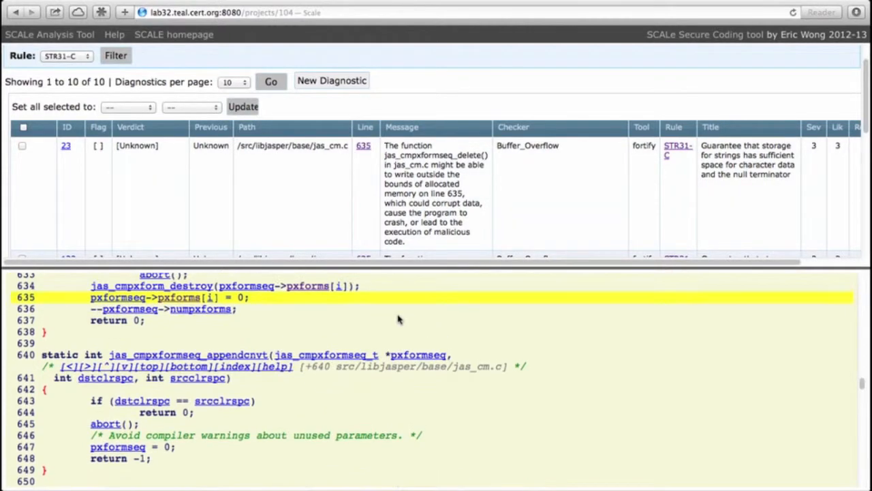
pyautogui.scroll(3)
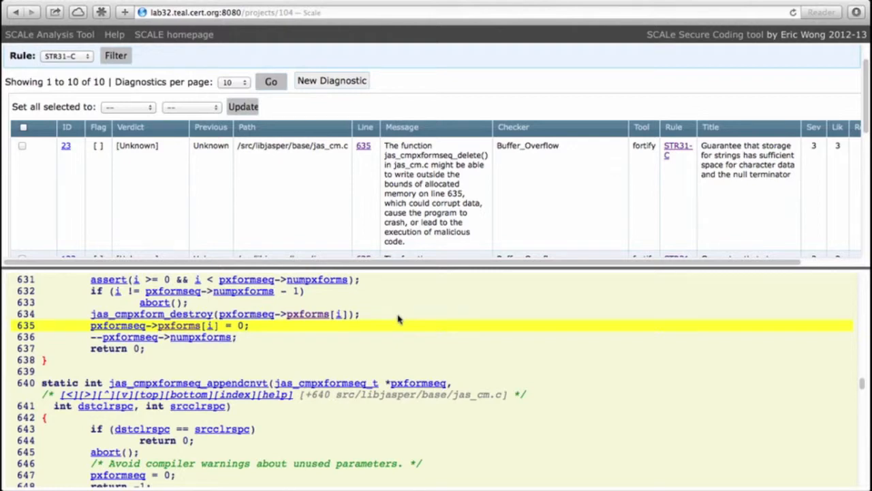
pyautogui.scroll(3)
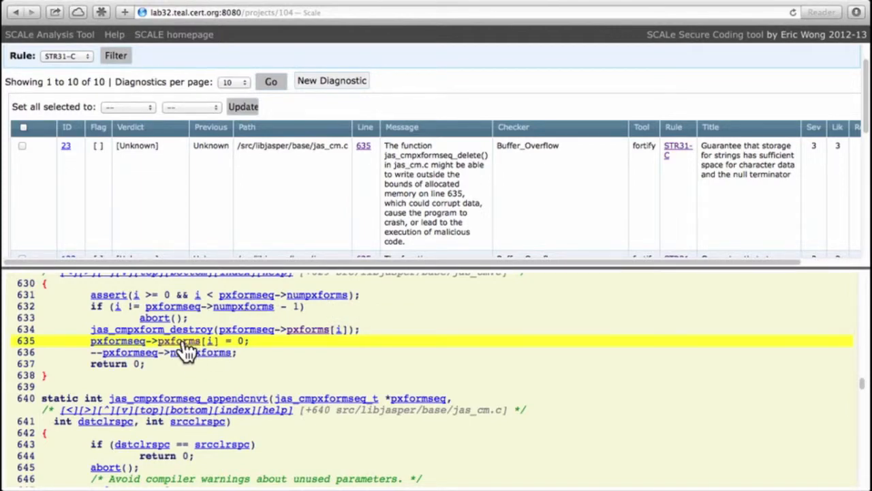
pyautogui.moveTo(348, 314)
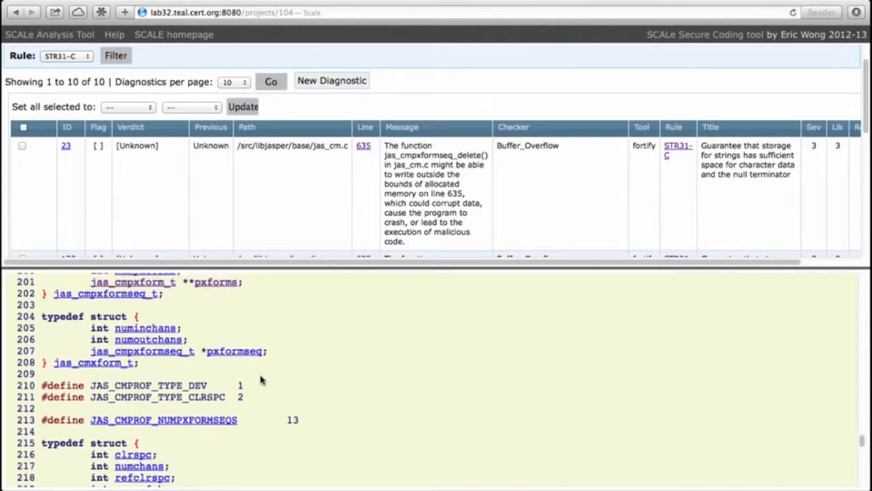
# - Browse to the jas_cmpxform_t struct definition near line 185 in jas_cm.h
pyautogui.scroll(3)
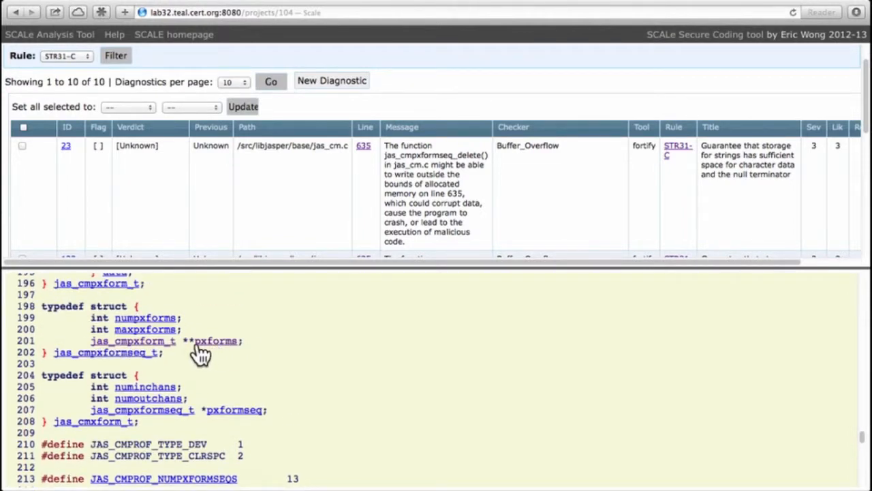
pyautogui.moveTo(196, 346)
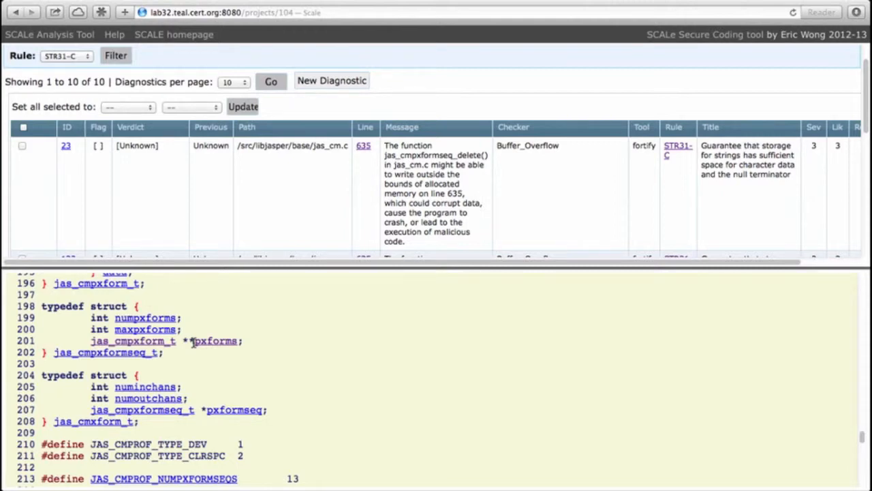
pyautogui.moveTo(227, 370)
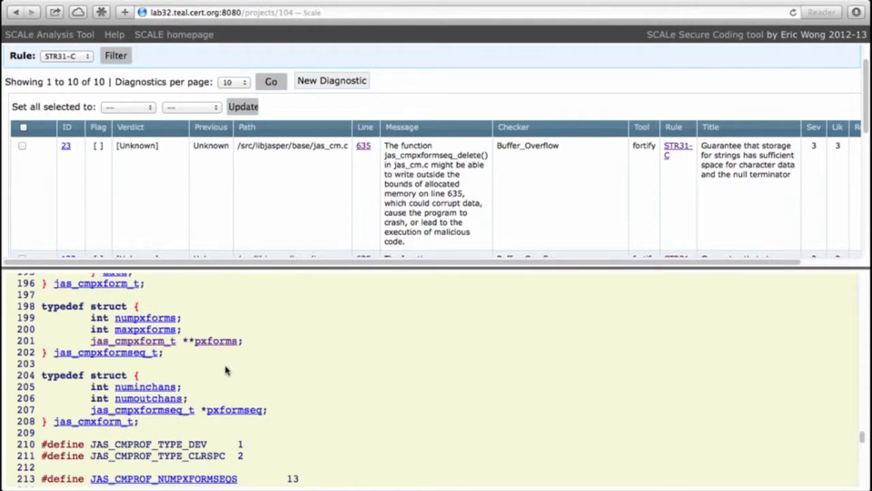
pyautogui.scroll(3)
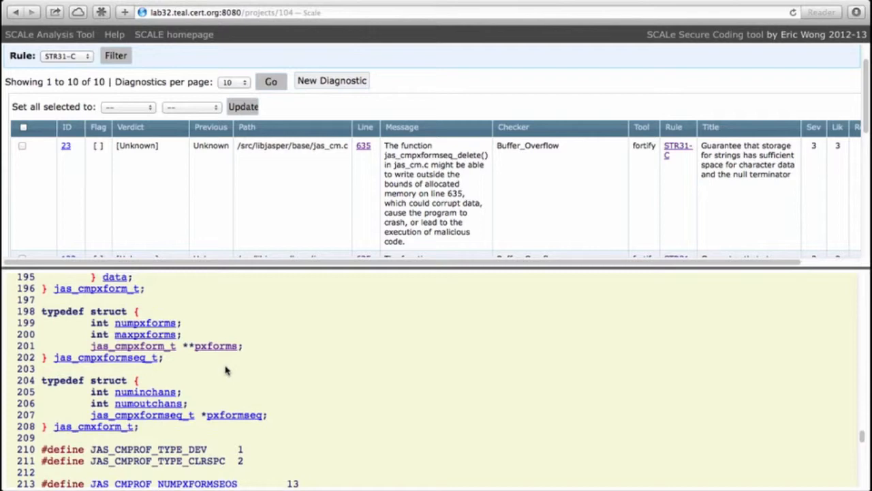
pyautogui.moveTo(161, 351)
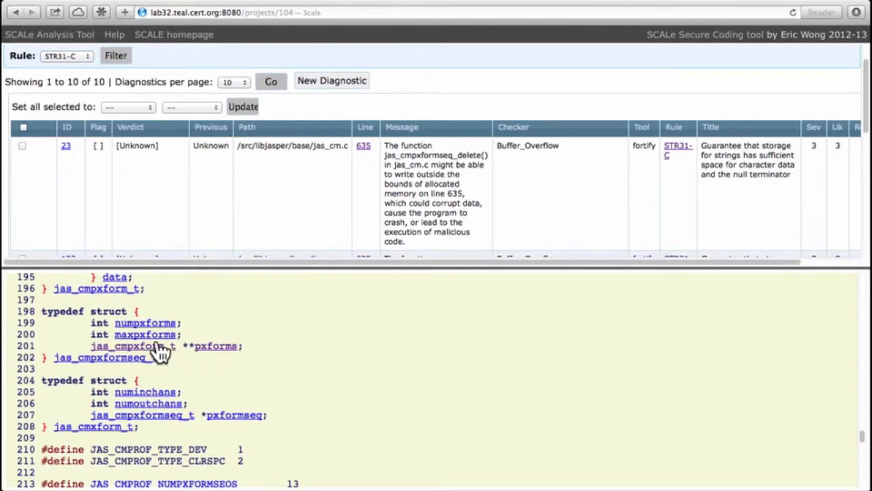
pyautogui.moveTo(137, 346)
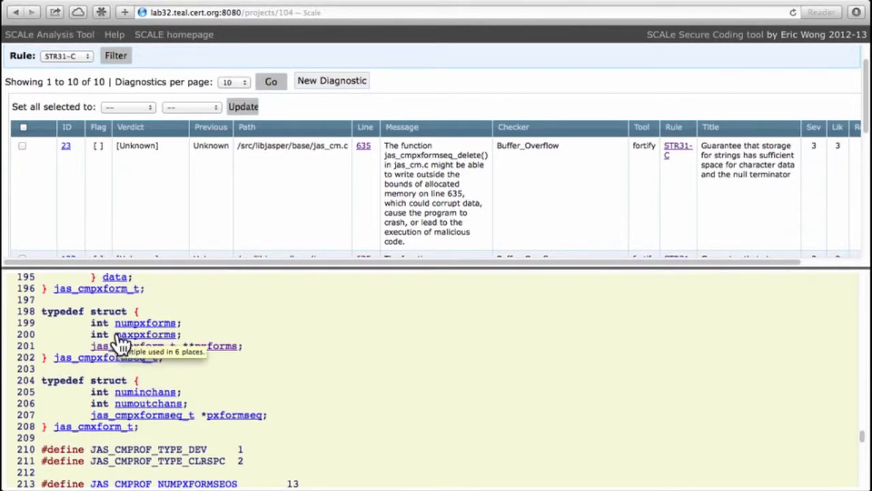
pyautogui.scroll(3)
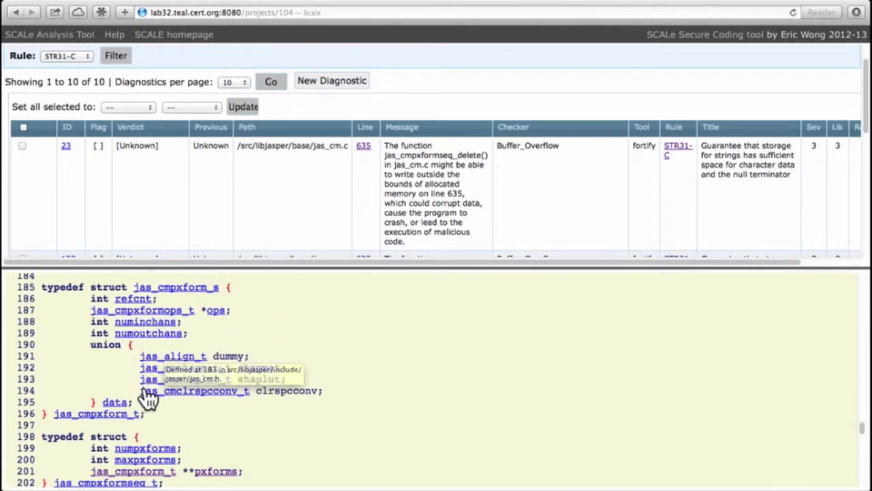
pyautogui.moveTo(146, 391)
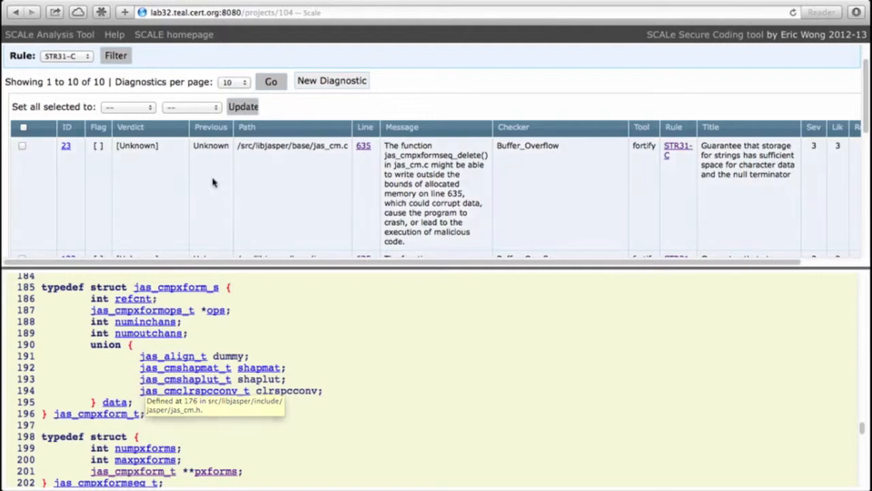
# - Set diagnostic 23's verdict to False
pyautogui.click(143, 146)
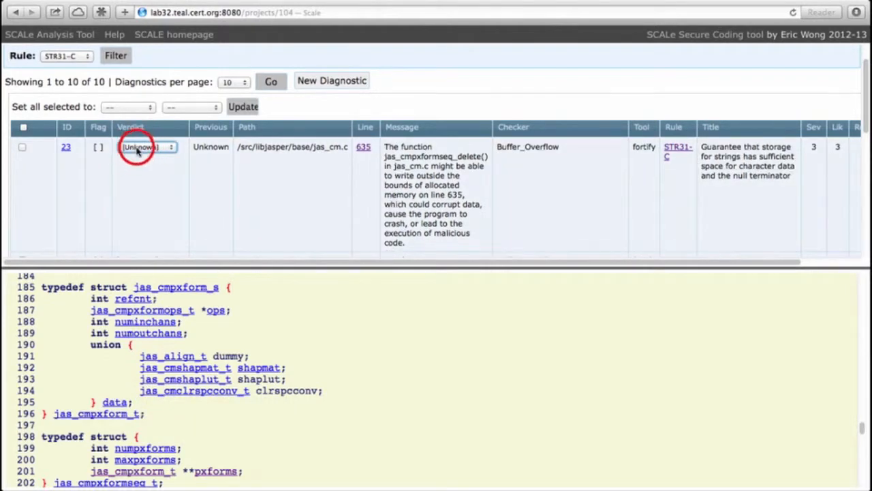
pyautogui.moveTo(145, 176)
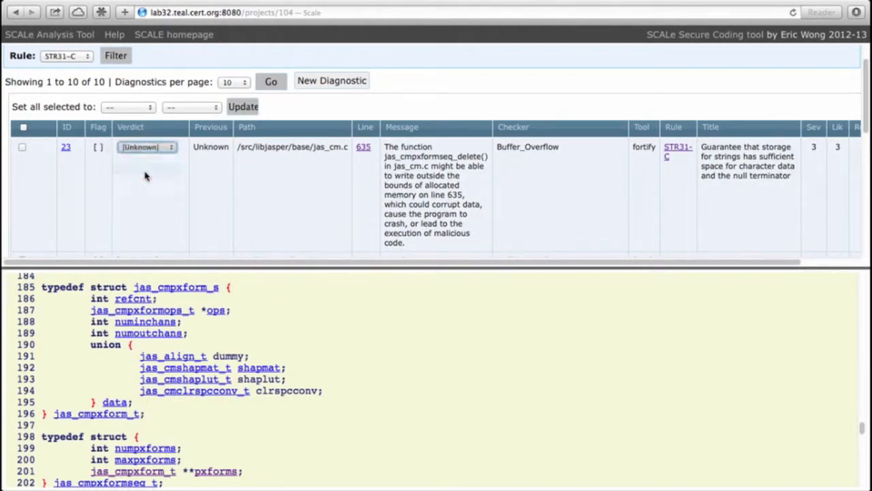
pyautogui.click(148, 146)
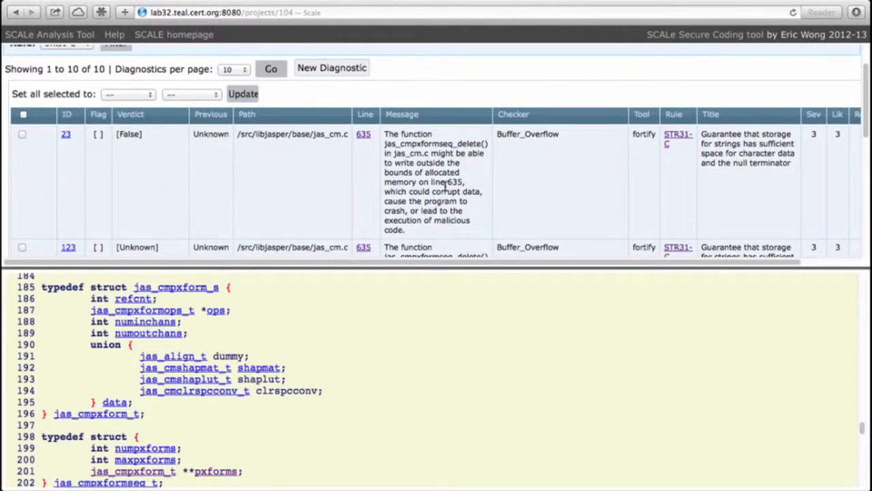
pyautogui.scroll(3)
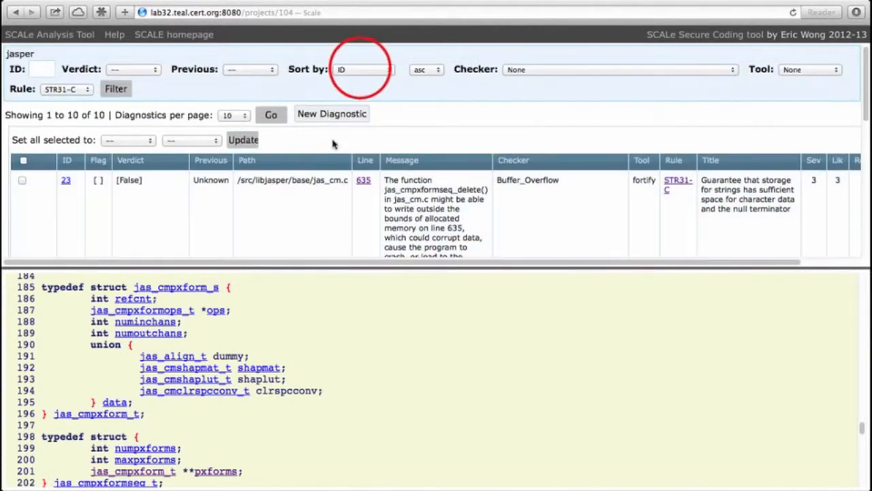
# - Re-list the STR31-C diagnostics sorted by Line
pyautogui.click(363, 69)
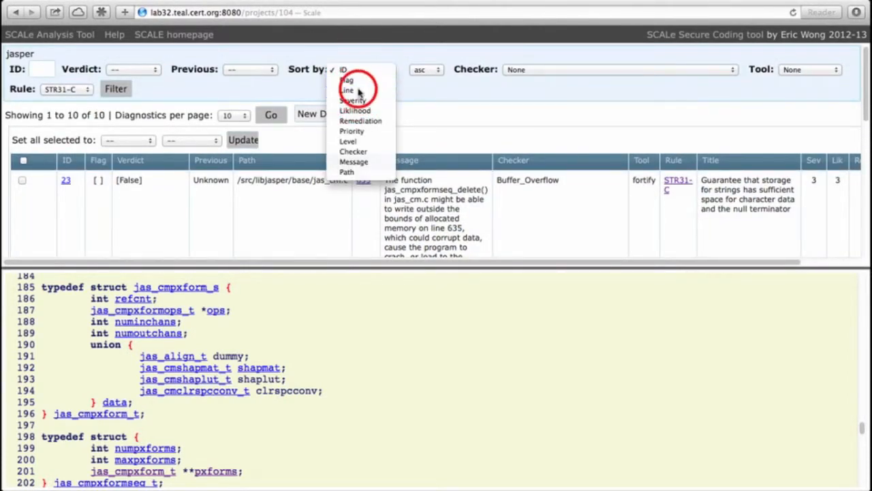
pyautogui.click(348, 90)
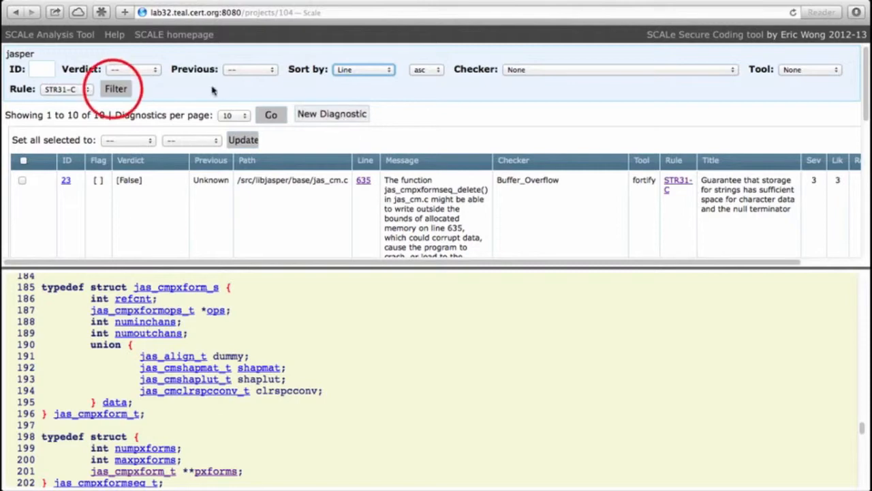
pyautogui.click(115, 88)
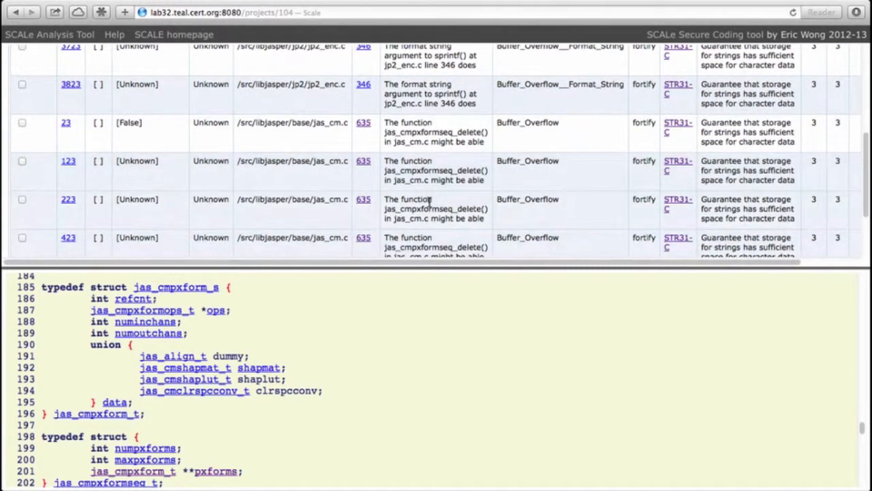
# - Select line-635 duplicates 223 and 423 with the others and pick one bulk verdict
pyautogui.scroll(3)
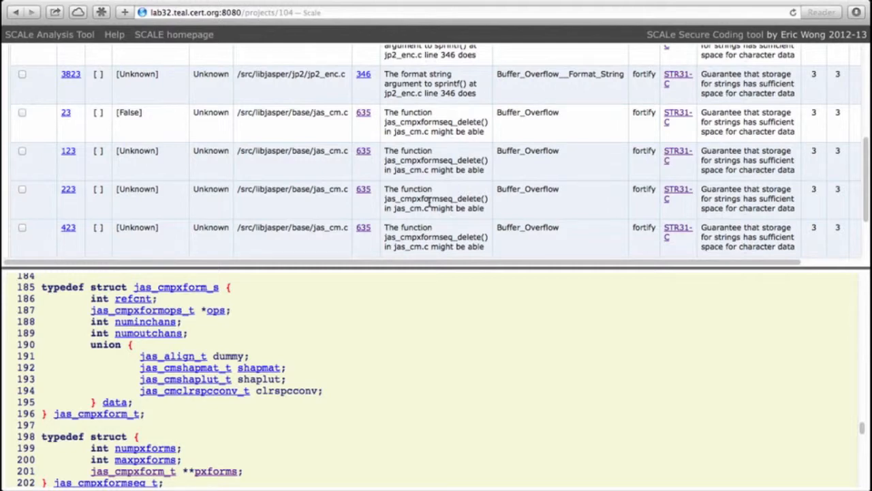
pyautogui.moveTo(566, 130)
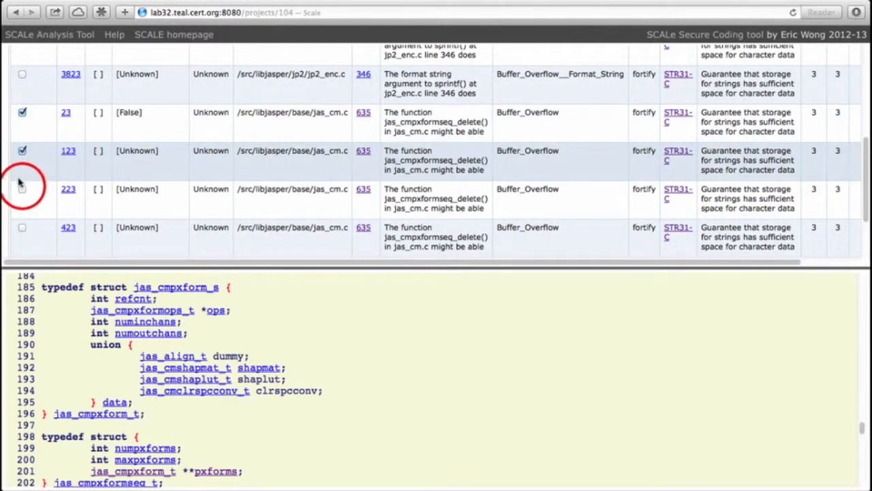
pyautogui.click(23, 189)
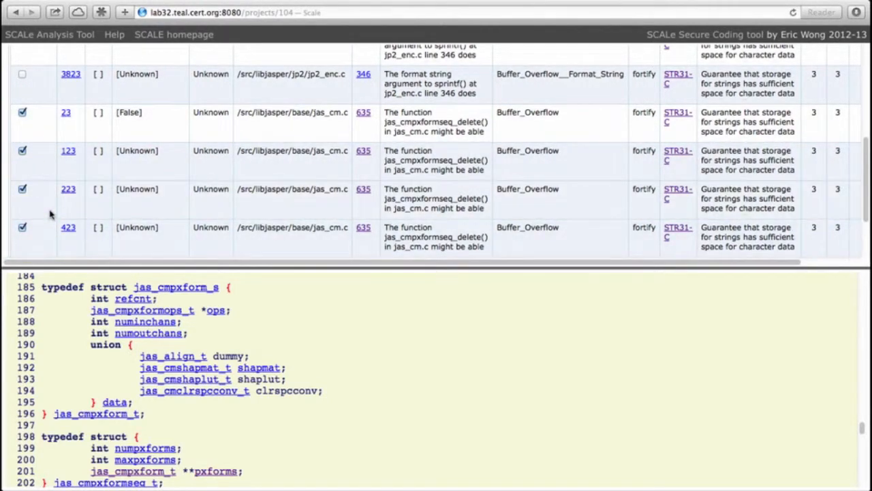
pyautogui.click(129, 139)
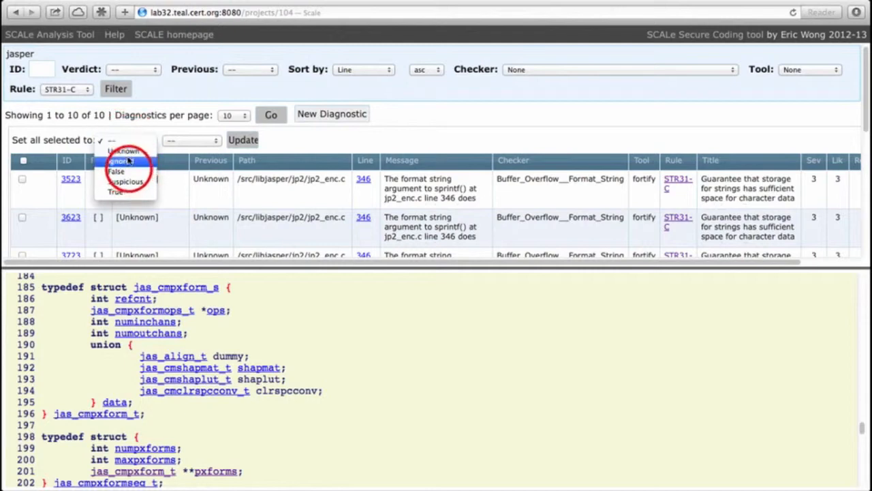
pyautogui.click(116, 170)
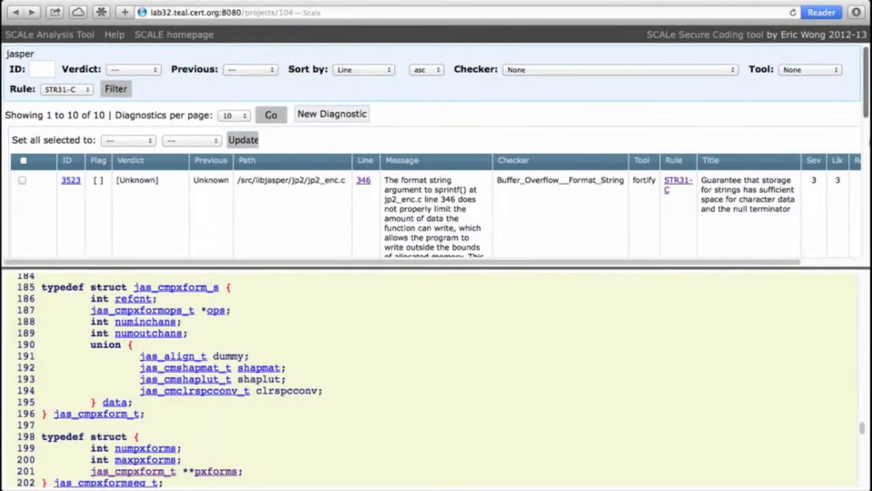
pyautogui.moveTo(456, 108)
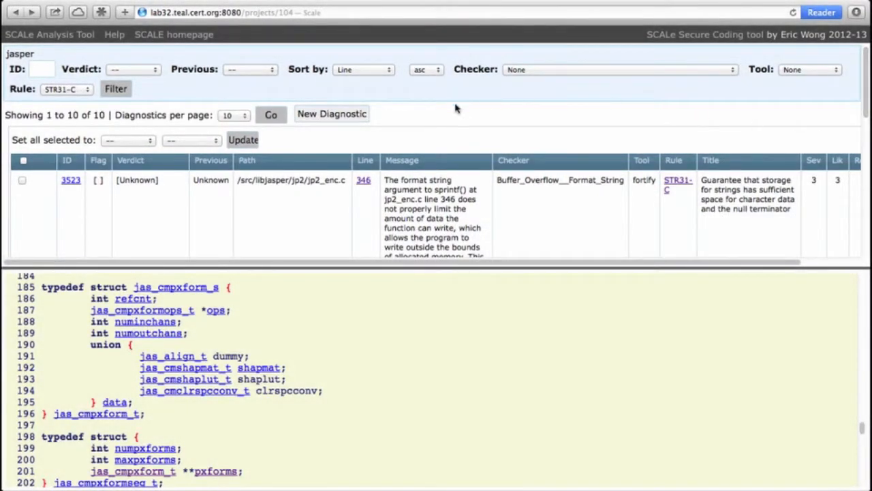
# - Show jp2_enc.c around the sprintf call at line 346 for diagnostic 3523
pyautogui.click(363, 180)
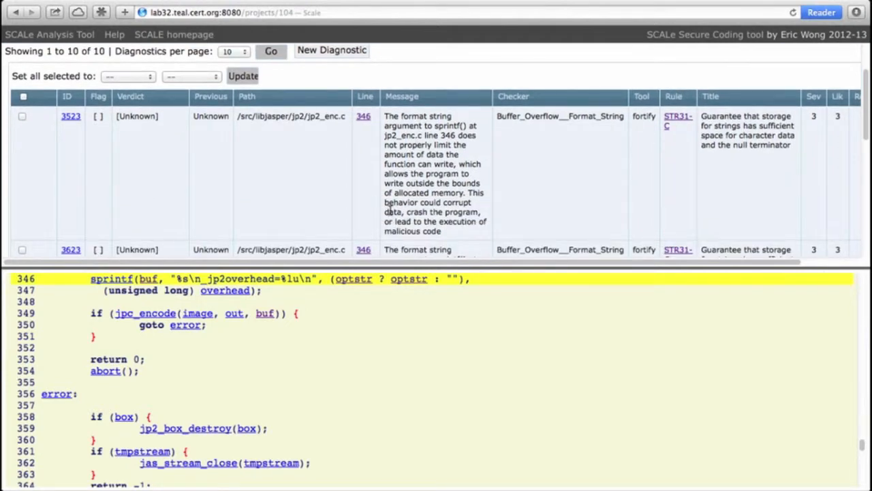
pyautogui.scroll(3)
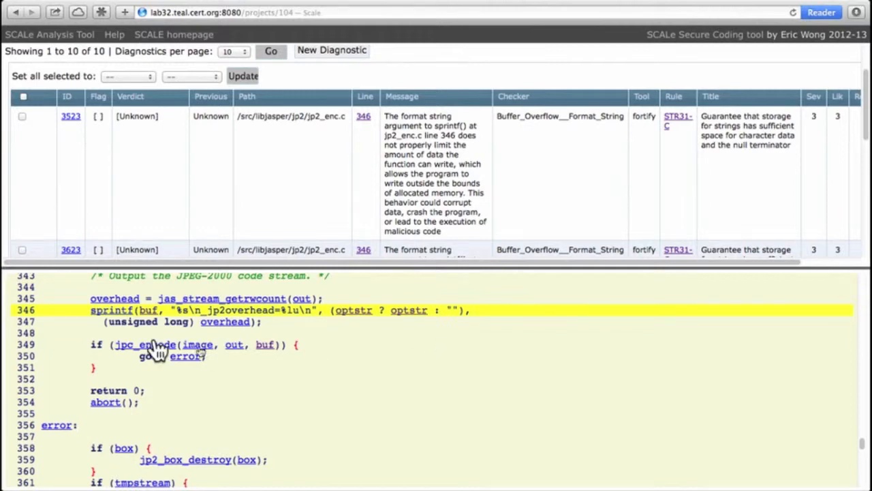
pyautogui.moveTo(121, 317)
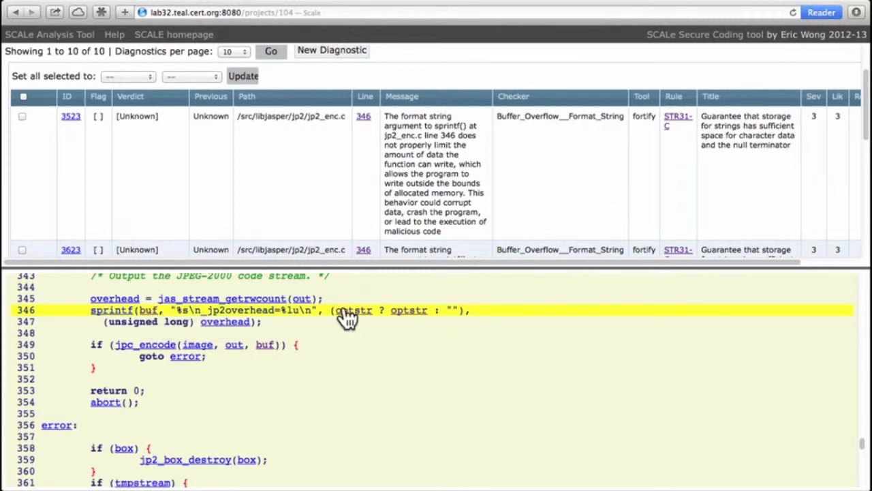
pyautogui.moveTo(354, 318)
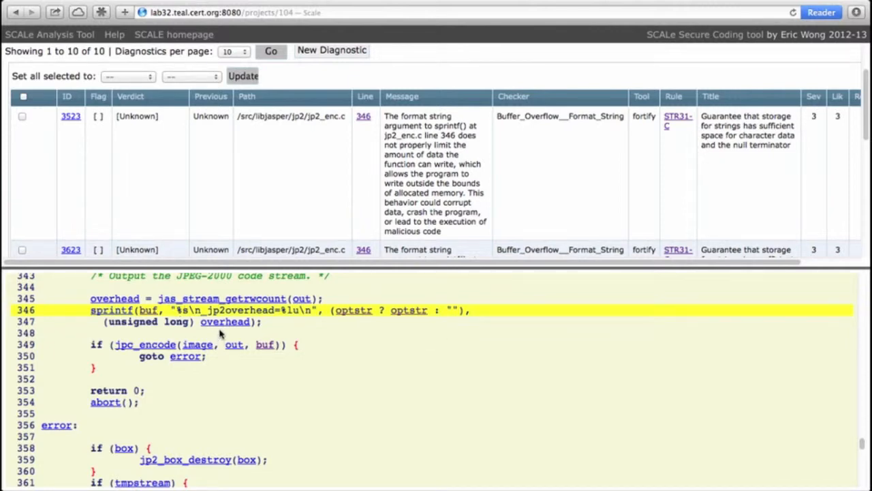
pyautogui.moveTo(299, 323)
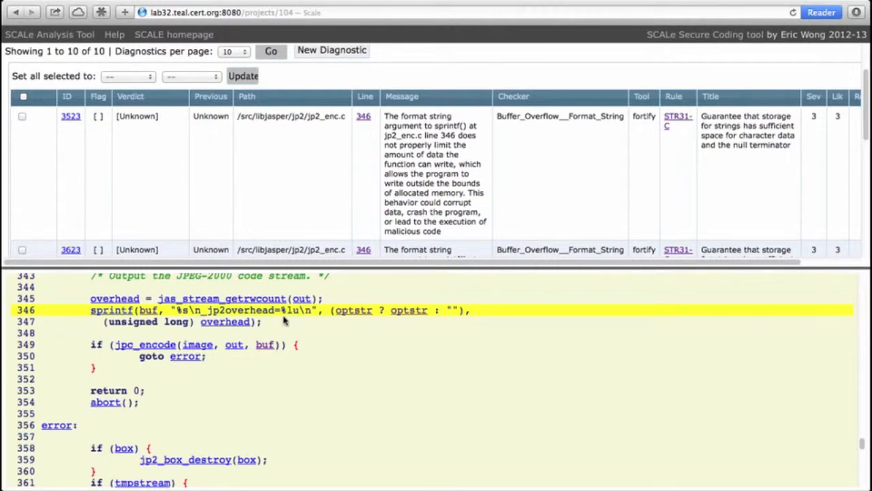
pyautogui.moveTo(364, 324)
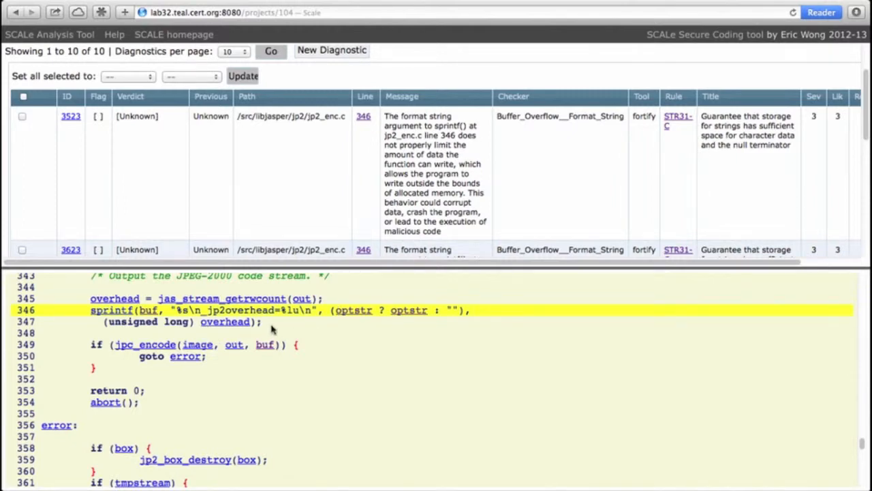
pyautogui.moveTo(293, 325)
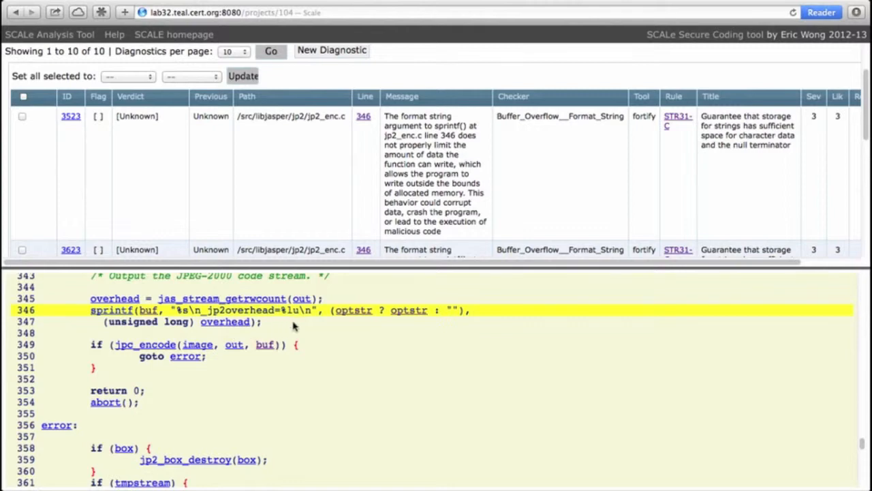
pyautogui.moveTo(336, 327)
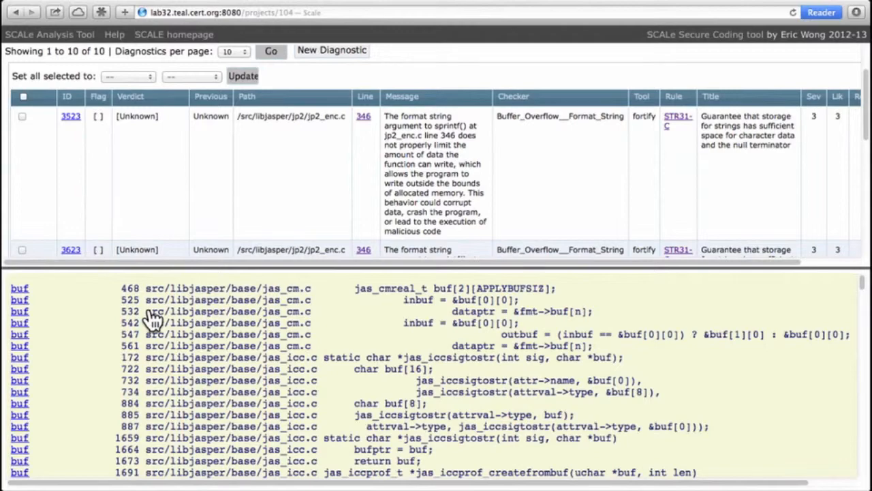
# - Browse the buf cross-references, then return to the sprintf code at jp2_enc.c line 346
pyautogui.scroll(-3)
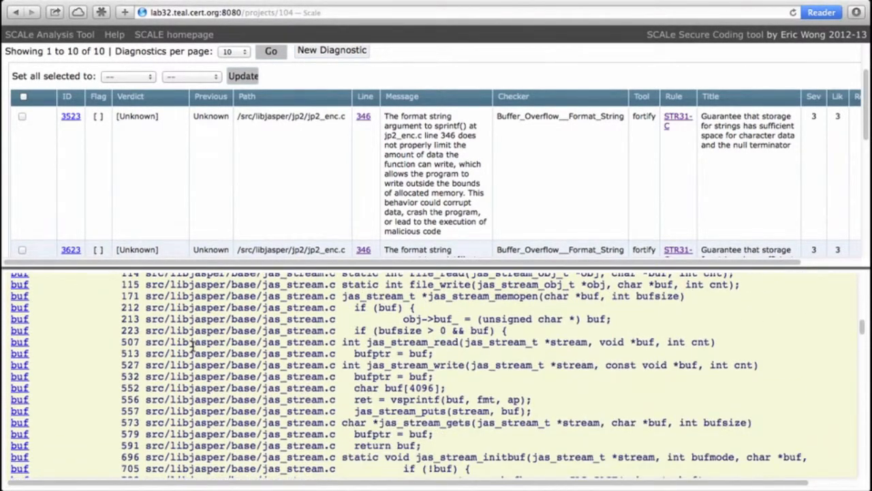
pyautogui.scroll(-3)
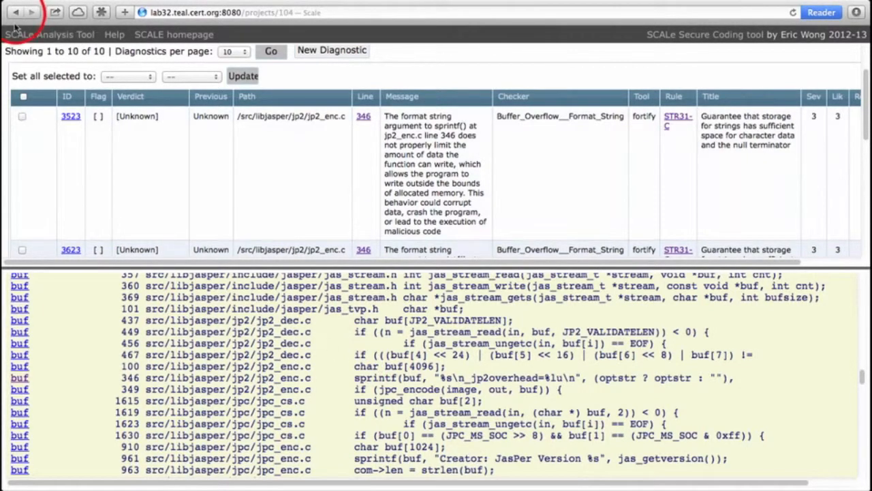
pyautogui.click(363, 116)
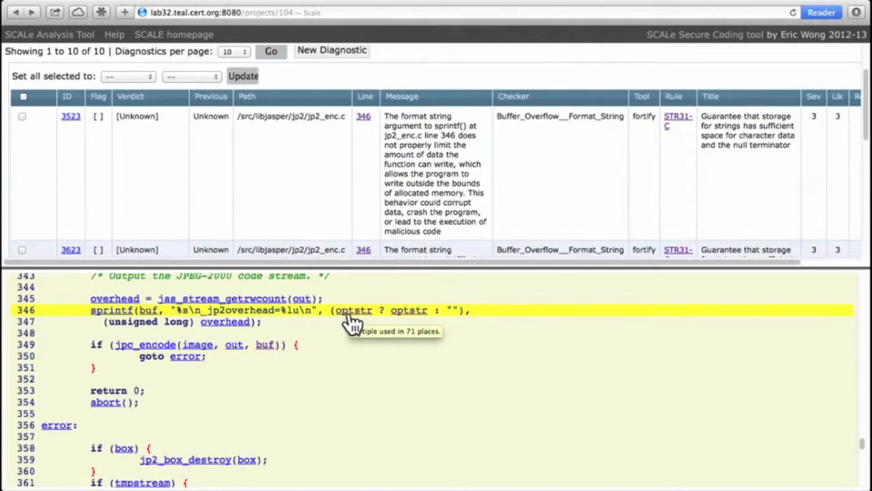
pyautogui.moveTo(411, 322)
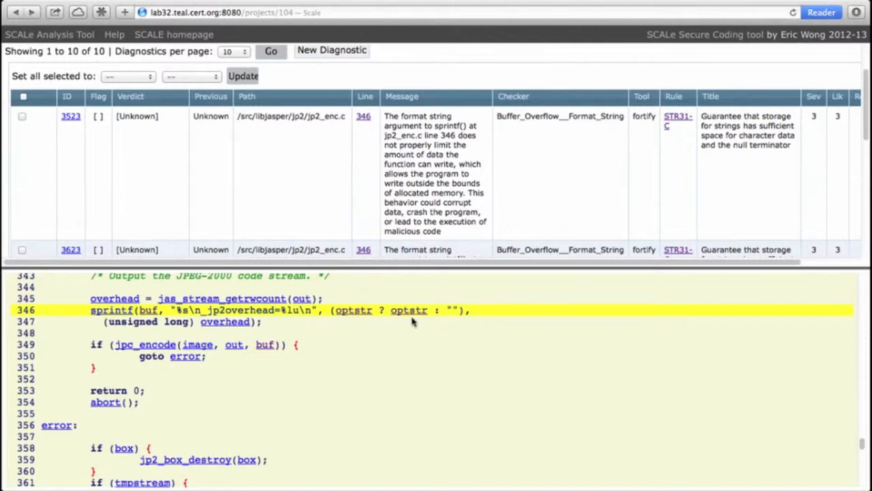
pyautogui.moveTo(441, 321)
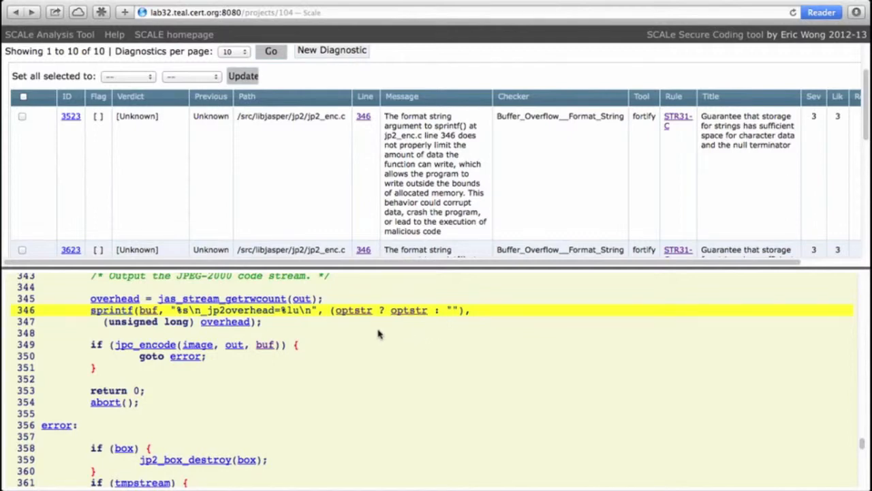
pyautogui.moveTo(354, 320)
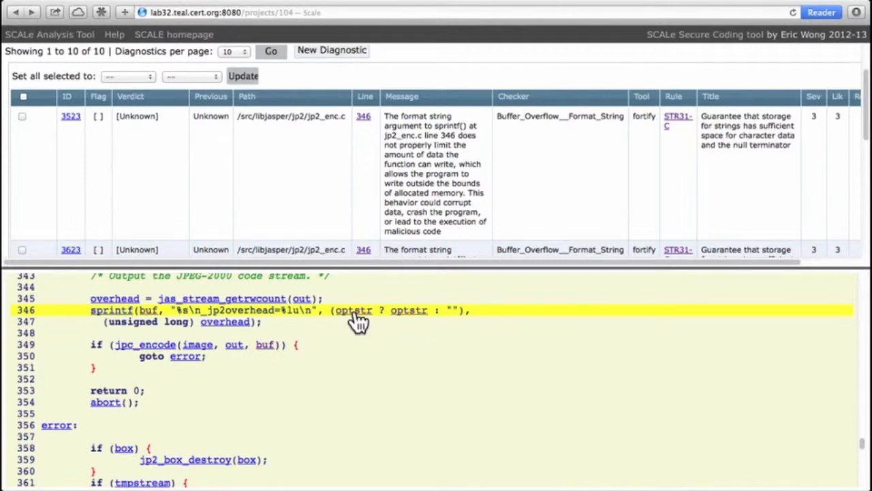
pyautogui.moveTo(353, 310)
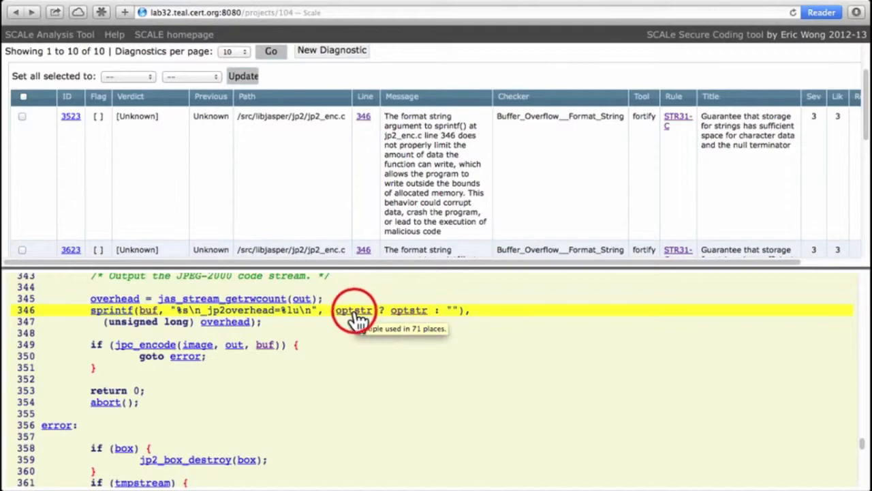
# - List every optstr use across the jasper sources and scroll through the entries
pyautogui.click(353, 310)
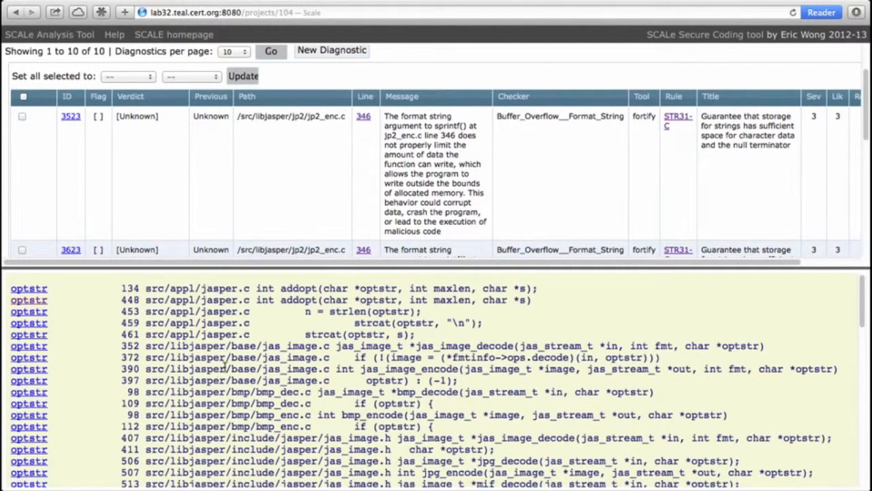
pyautogui.scroll(-3)
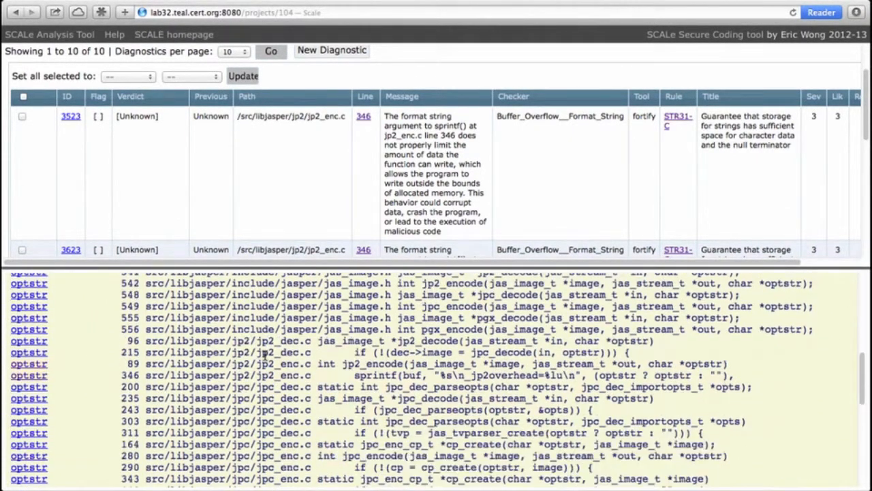
pyautogui.scroll(-3)
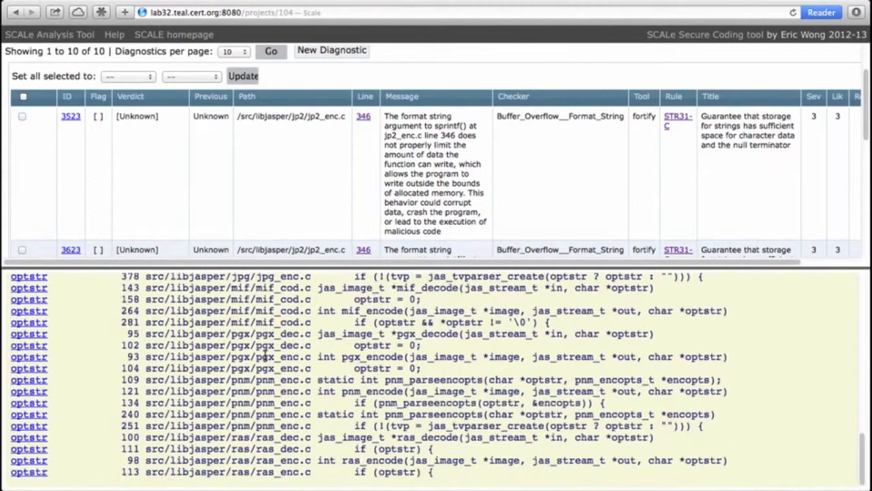
pyautogui.scroll(-3)
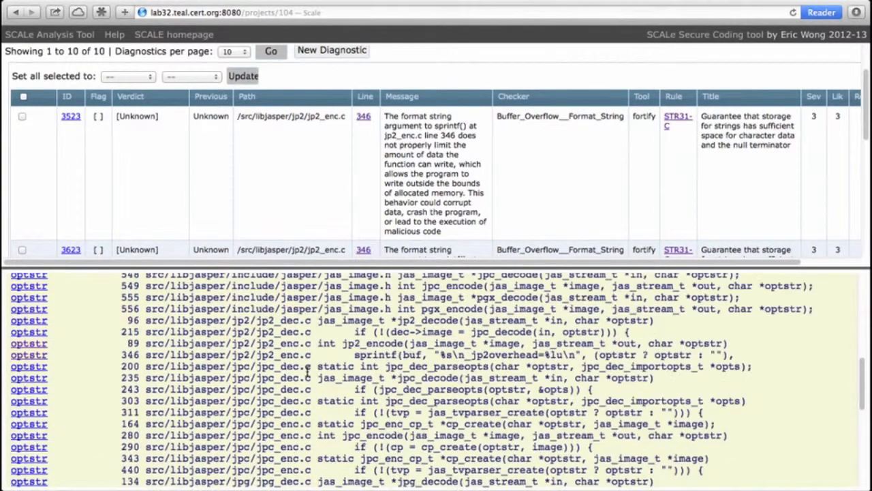
pyautogui.moveTo(305, 367)
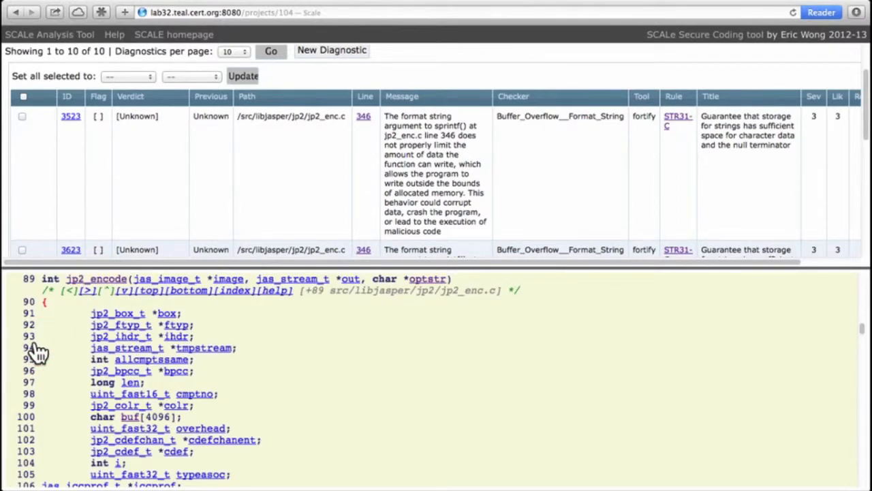
pyautogui.moveTo(80, 319)
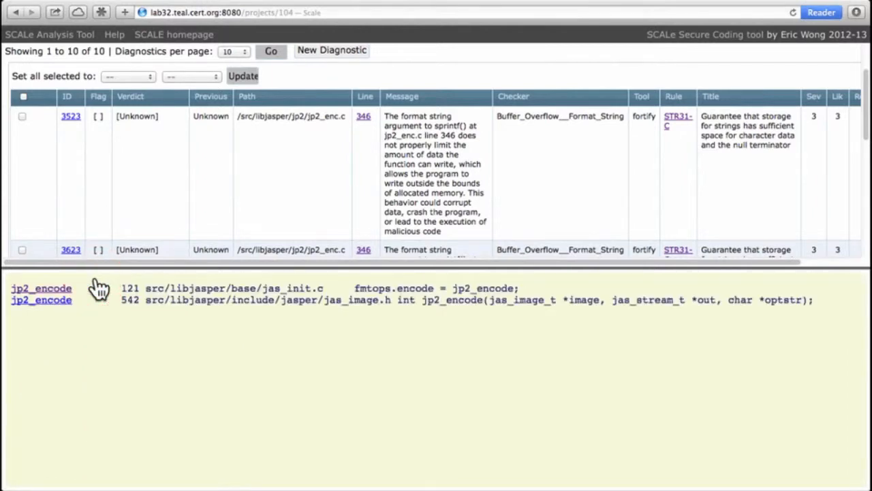
pyautogui.moveTo(54, 307)
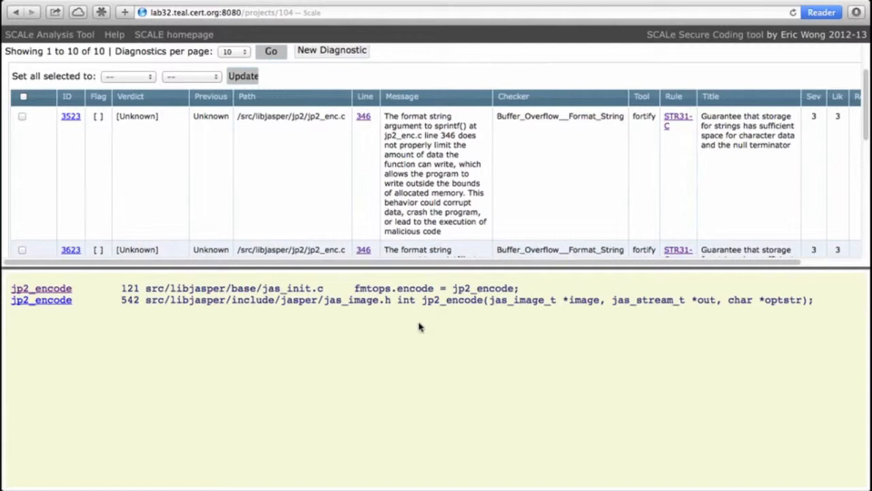
pyautogui.moveTo(421, 288)
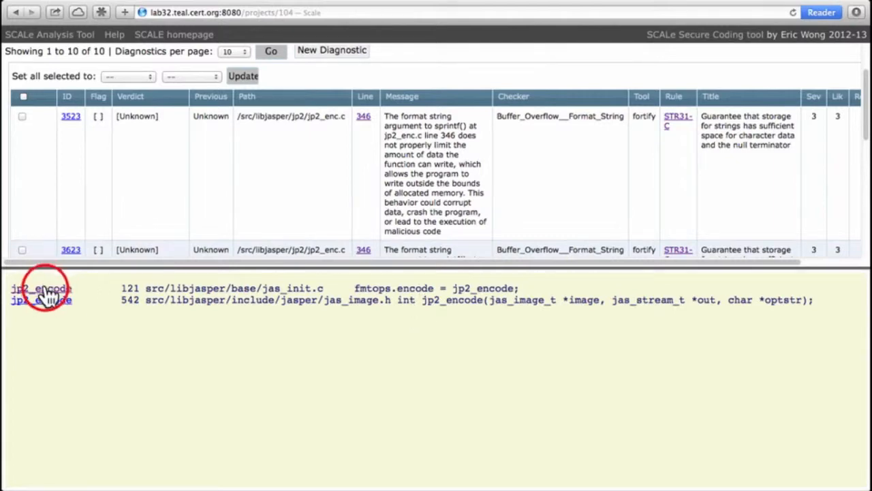
# - Open jas_init.c where jp2_encode is assigned and browse to encode's jas_image.h declaration
pyautogui.click(40, 288)
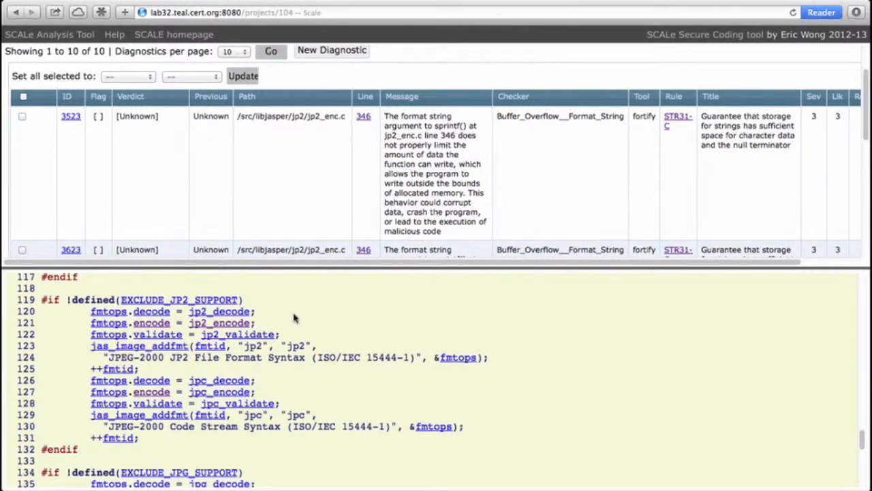
pyautogui.scroll(3)
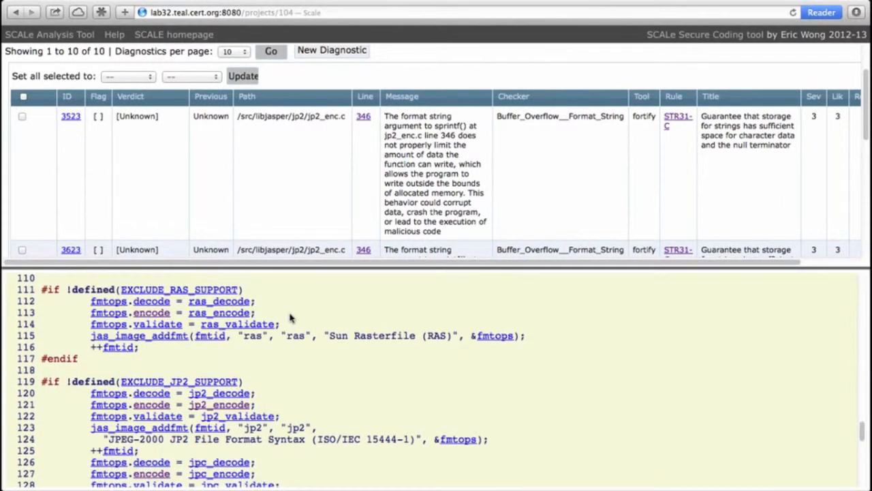
pyautogui.scroll(3)
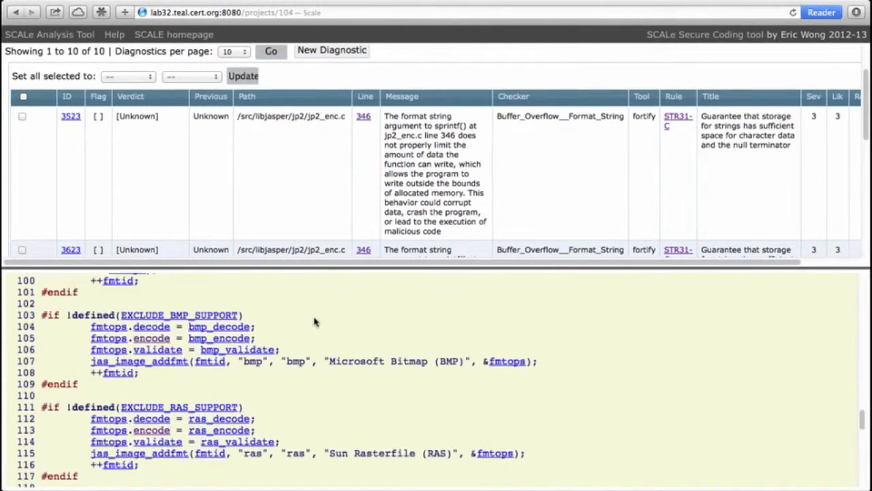
pyautogui.scroll(-3)
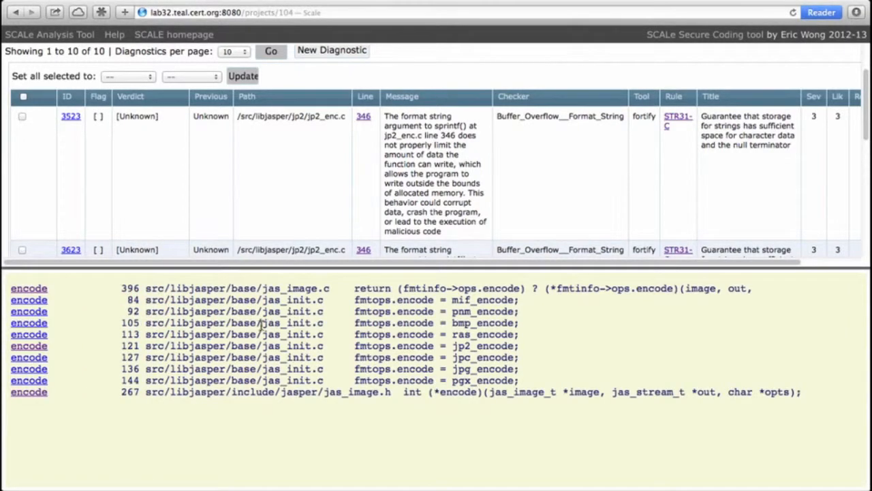
pyautogui.moveTo(371, 299)
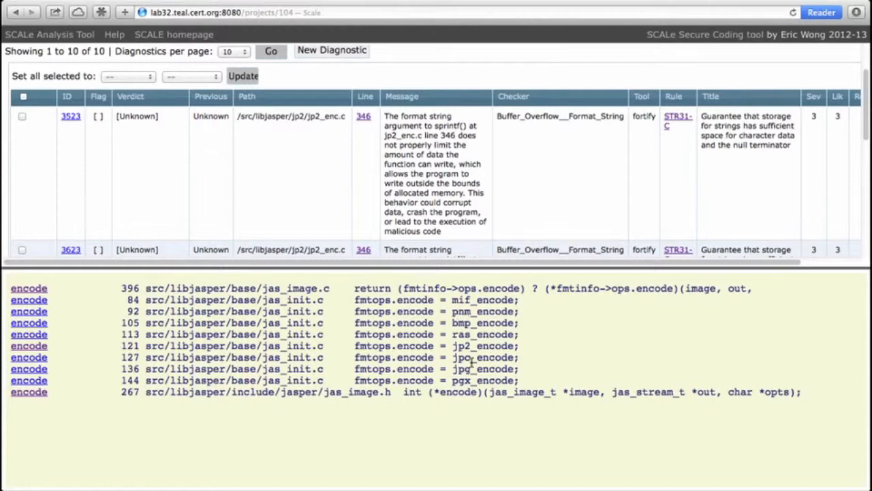
pyautogui.moveTo(469, 357)
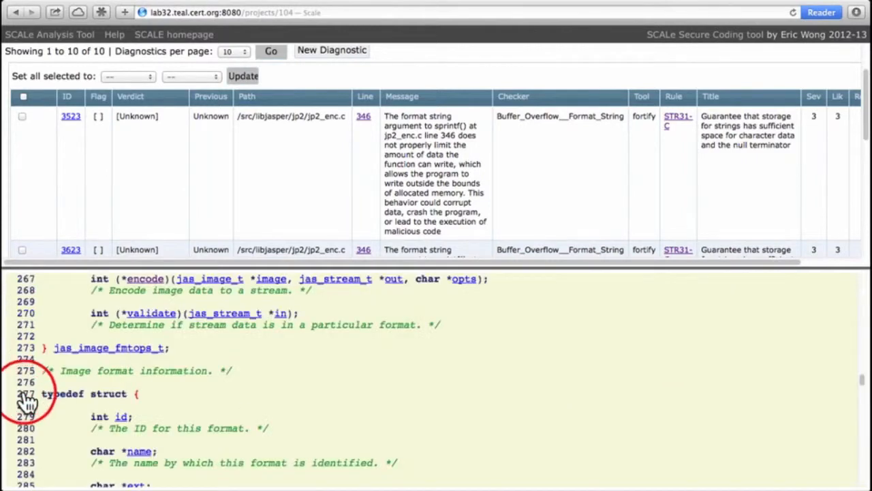
pyautogui.scroll(3)
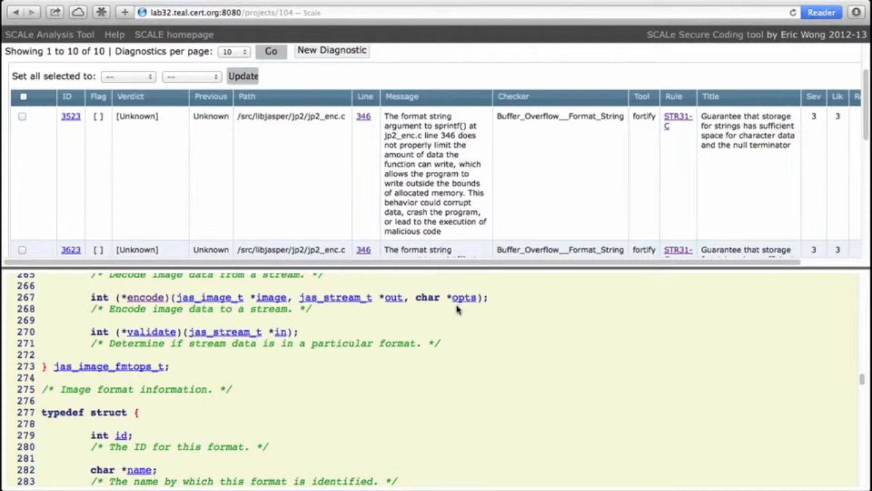
# - Return to the encode references and show jas_image_encode in jas_image.c with its four callers
pyautogui.click(14, 12)
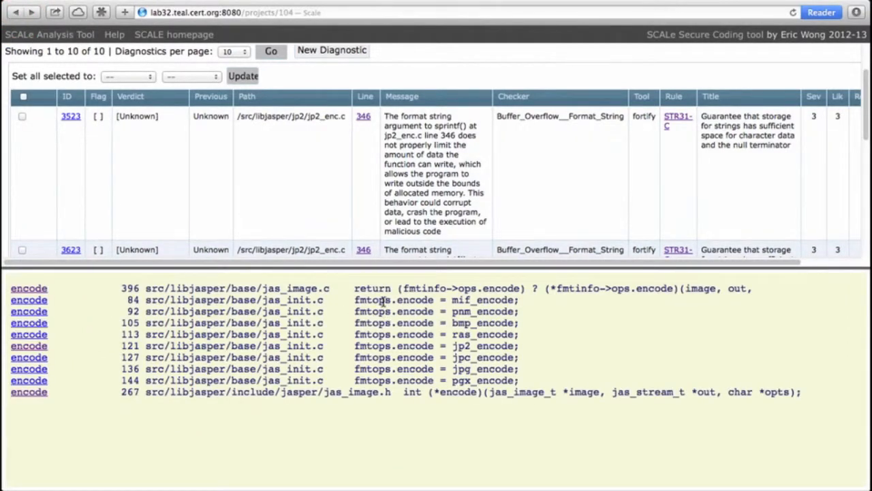
pyautogui.moveTo(29, 300)
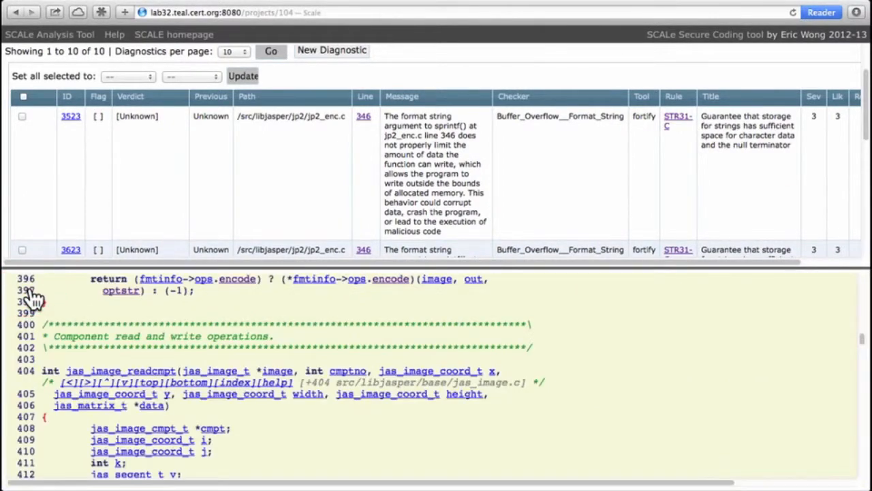
pyautogui.scroll(3)
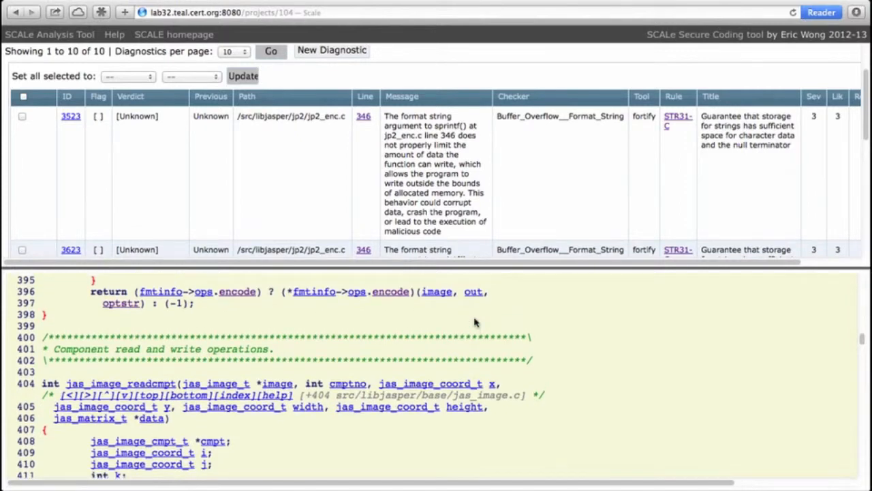
pyautogui.moveTo(118, 313)
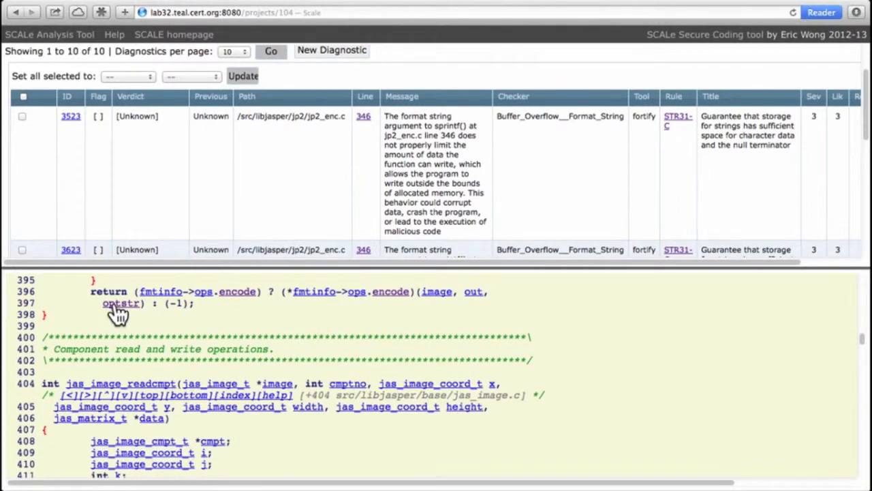
pyautogui.moveTo(120, 304)
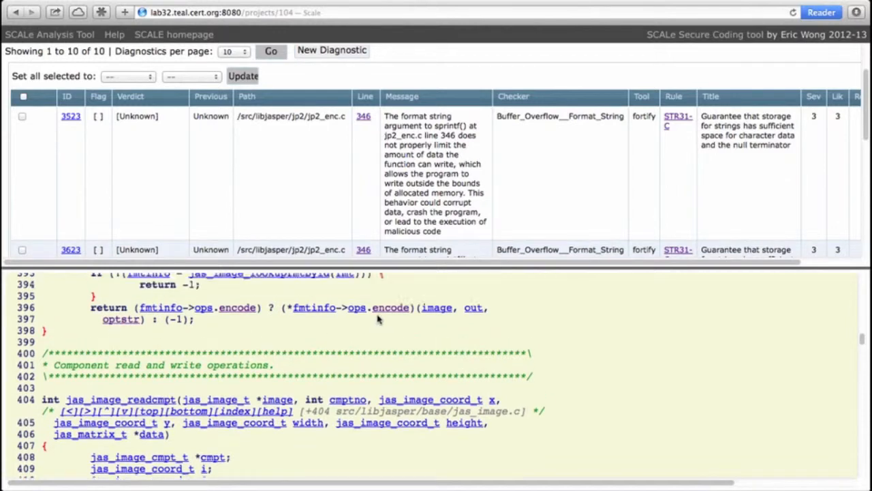
pyautogui.scroll(3)
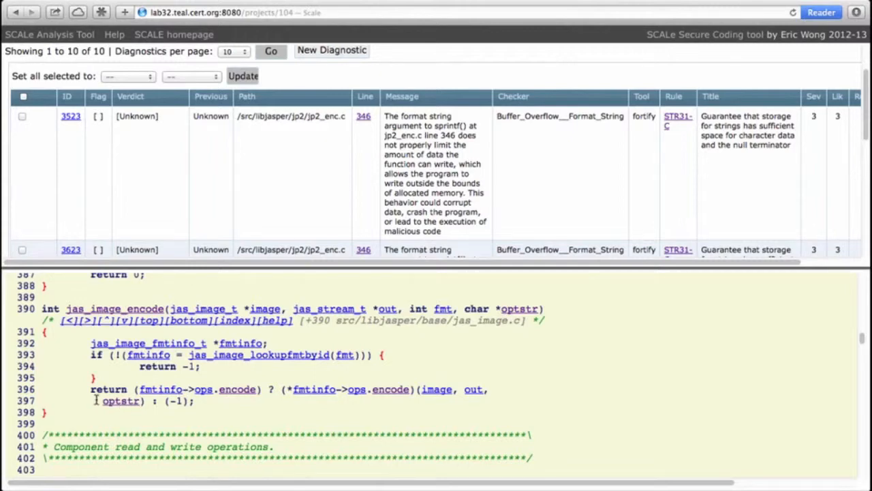
pyautogui.moveTo(518, 308)
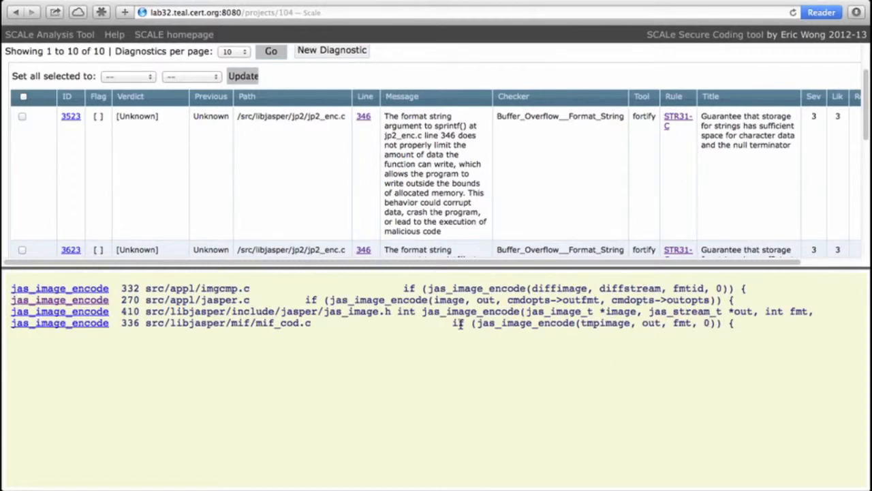
pyautogui.moveTo(483, 296)
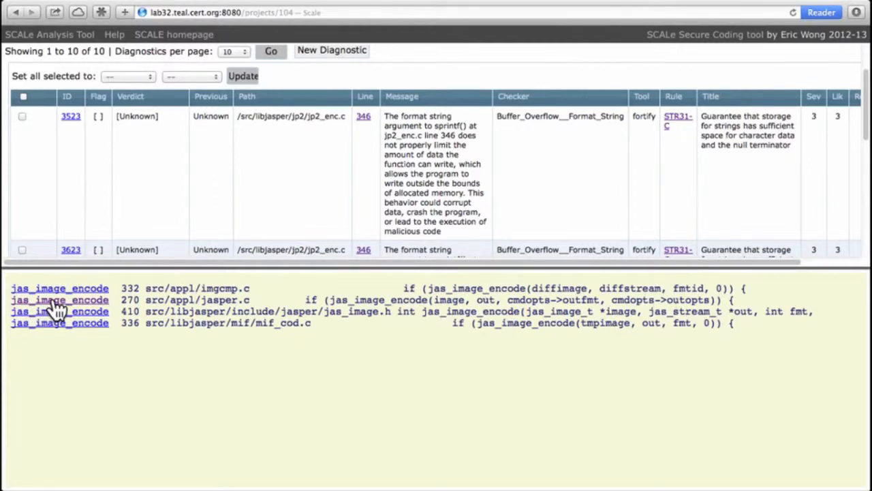
# - Open jasper.c line 270's jas_image_encode call and list all four outopts references
pyautogui.click(60, 299)
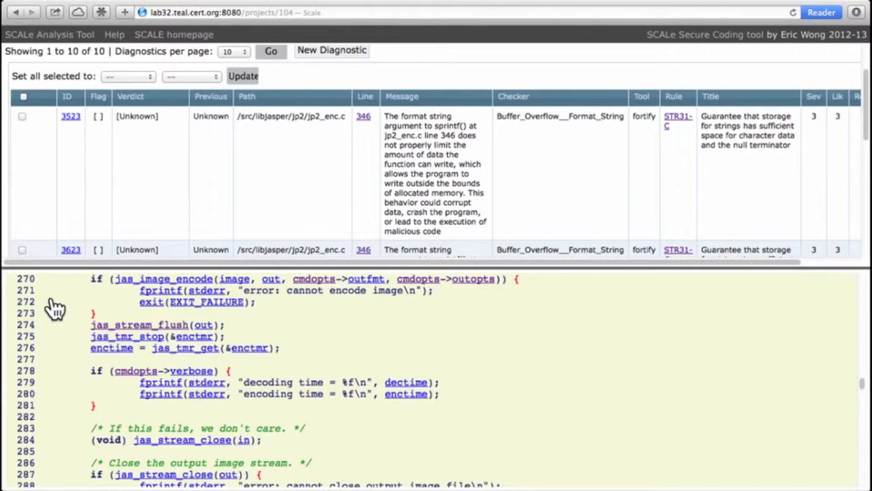
pyautogui.moveTo(361, 345)
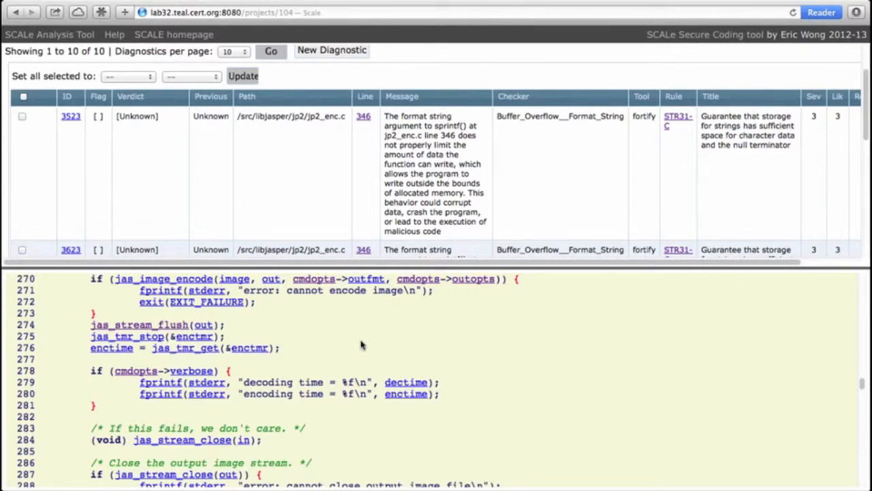
pyautogui.scroll(3)
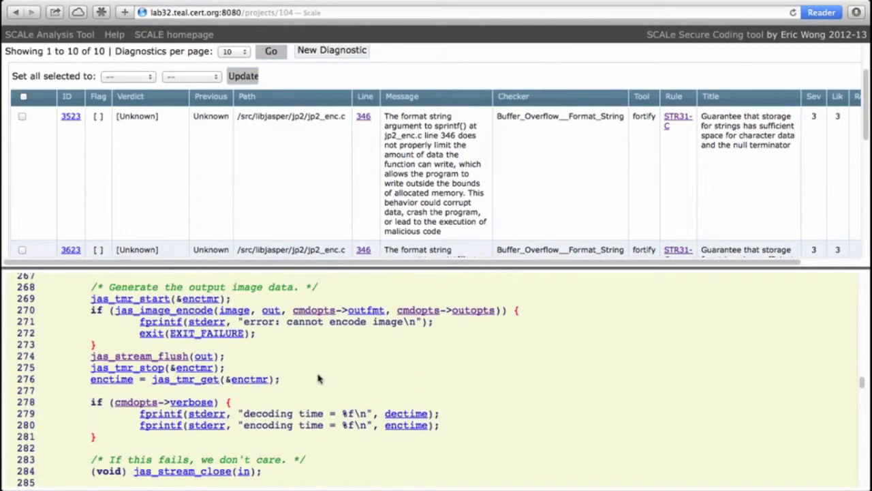
pyautogui.moveTo(435, 355)
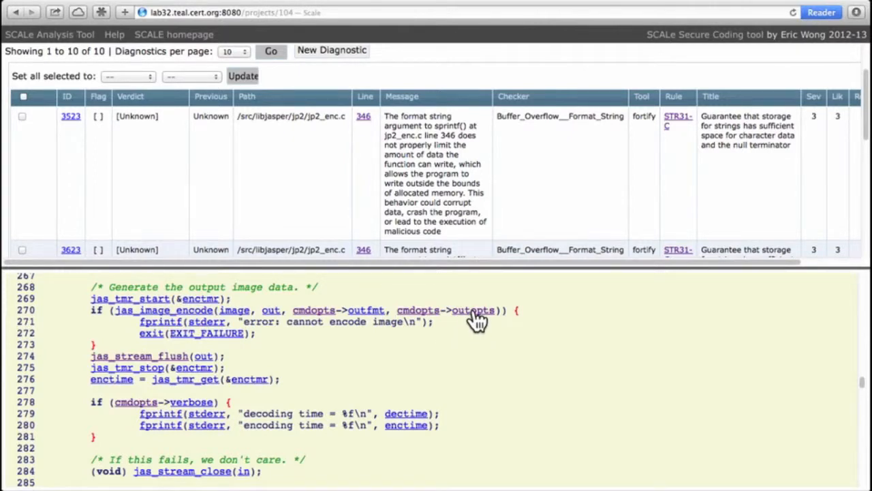
pyautogui.click(473, 310)
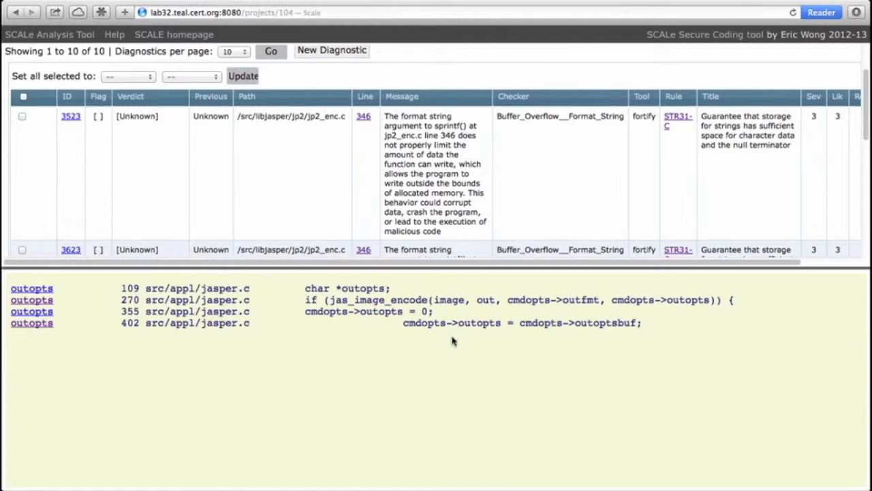
pyautogui.moveTo(456, 348)
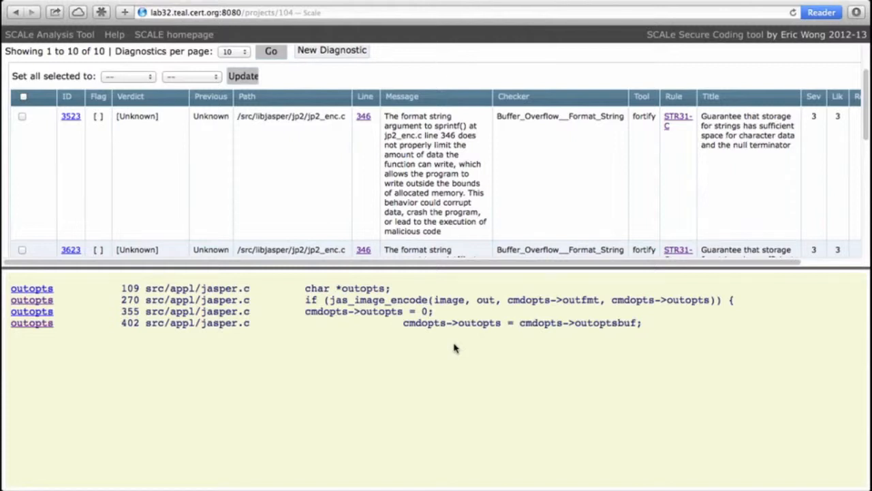
pyautogui.moveTo(270, 301)
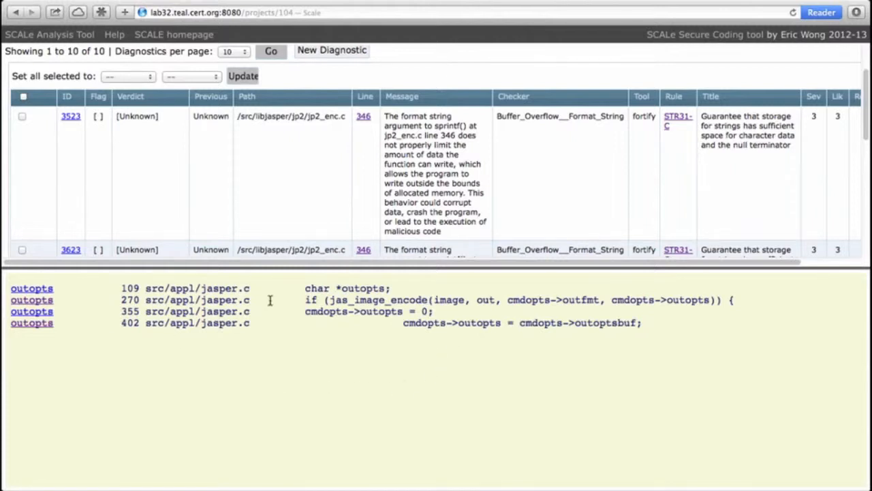
pyautogui.moveTo(233, 315)
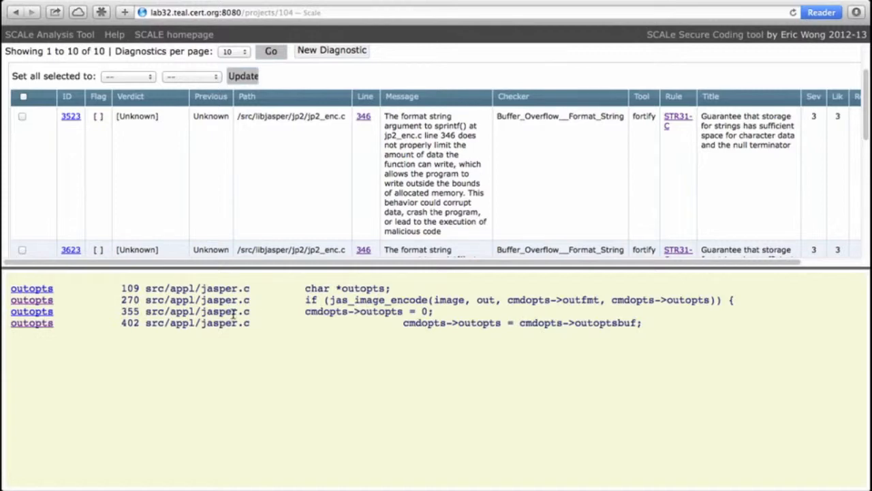
pyautogui.moveTo(358, 289)
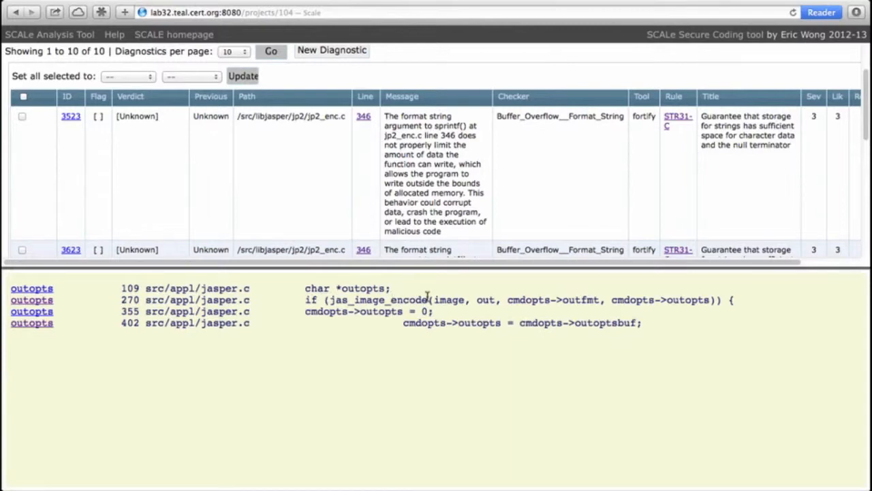
pyautogui.moveTo(380, 312)
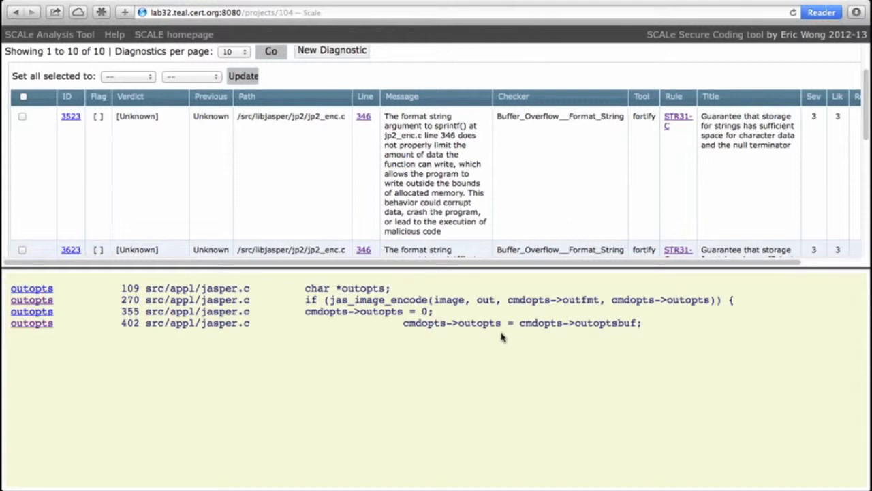
pyautogui.moveTo(545, 348)
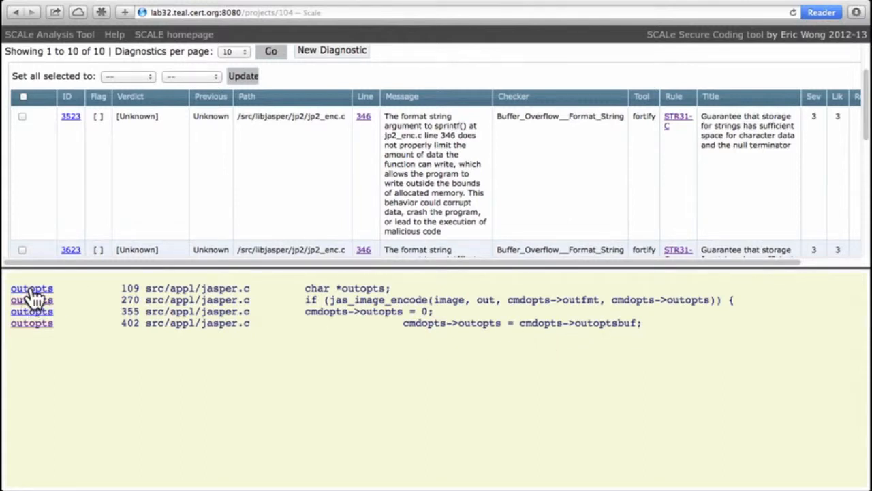
pyautogui.moveTo(177, 71)
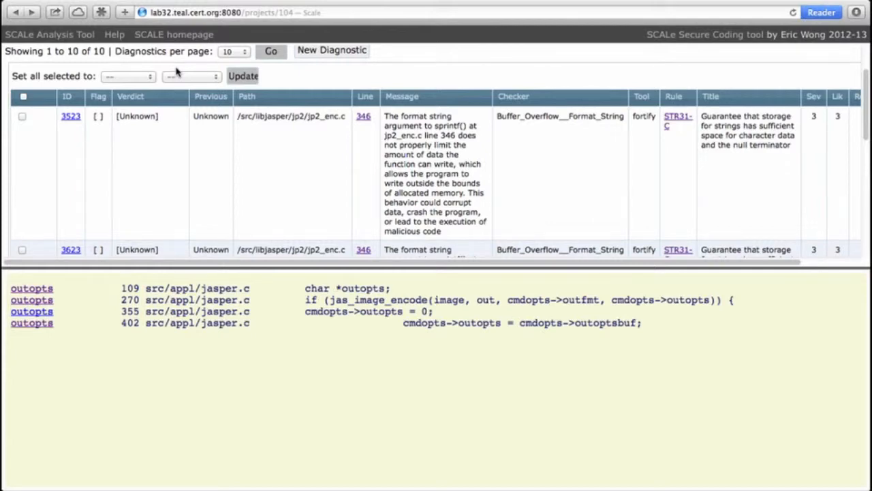
pyautogui.moveTo(210, 81)
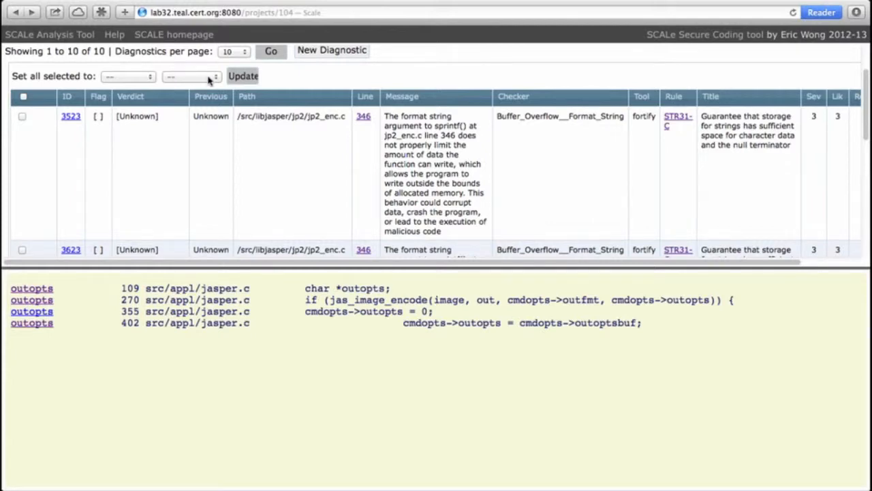
pyautogui.moveTo(678, 296)
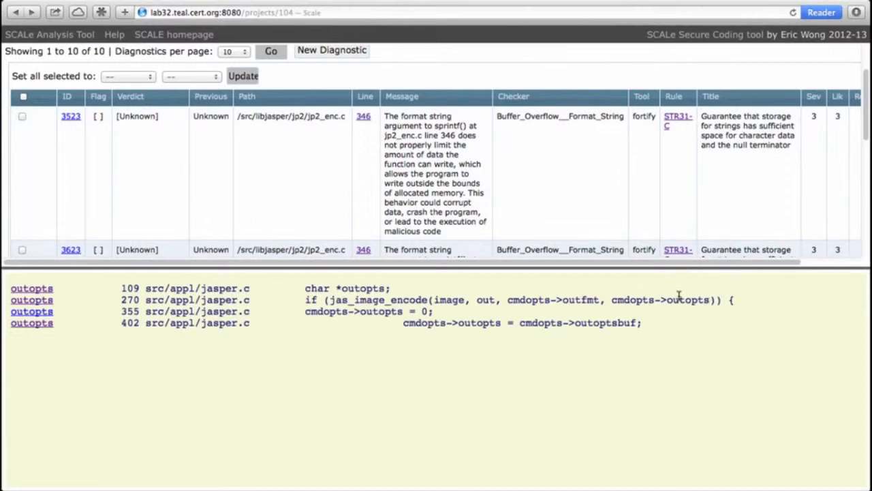
pyautogui.moveTo(692, 297)
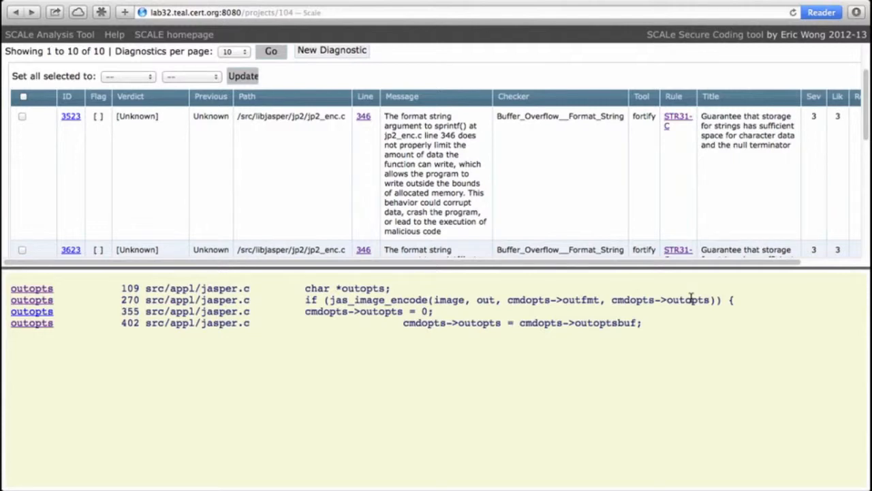
pyautogui.moveTo(767, 308)
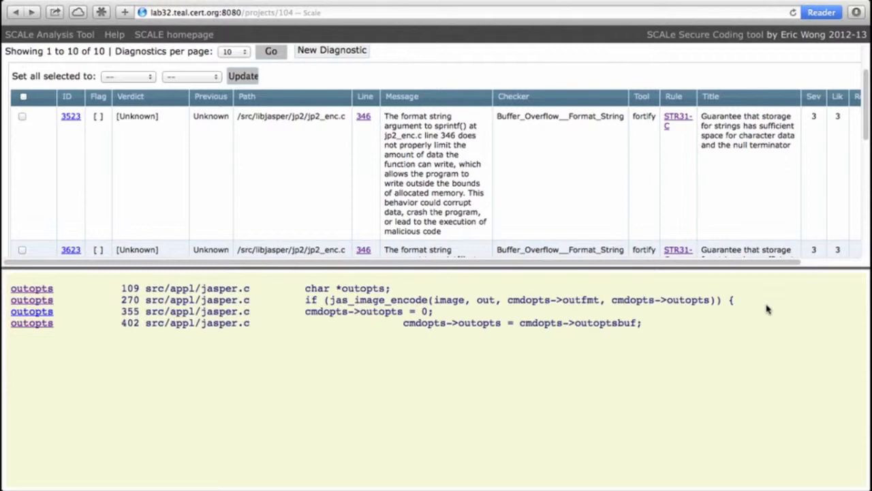
pyautogui.moveTo(367, 302)
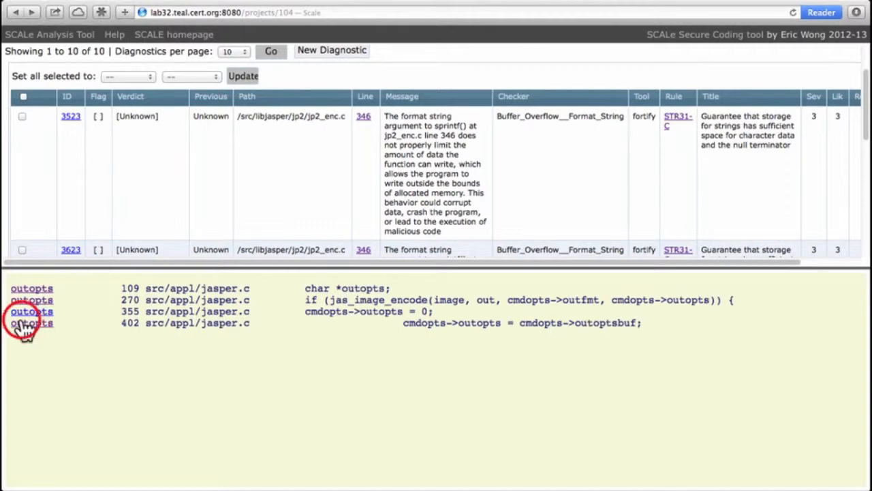
# - View addopt's strcat definition, then return to the CMDOPT_OUTOPT addopt call using OPTSMAX
pyautogui.click(32, 322)
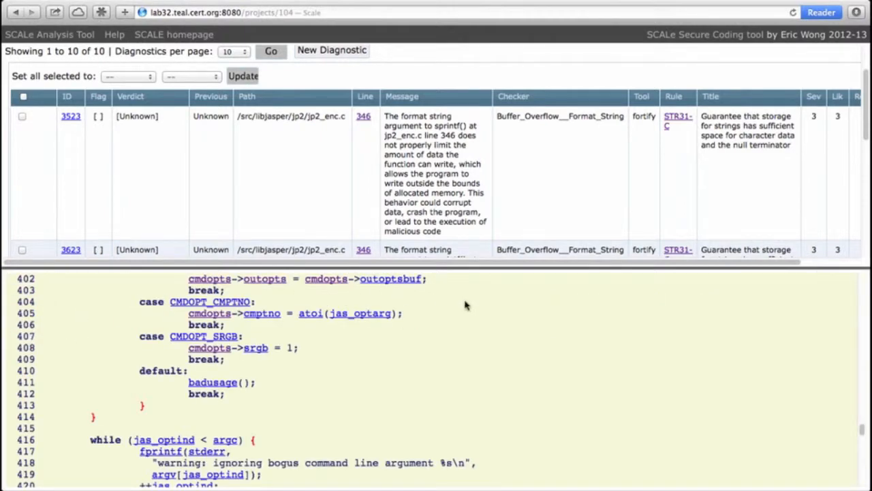
pyautogui.scroll(3)
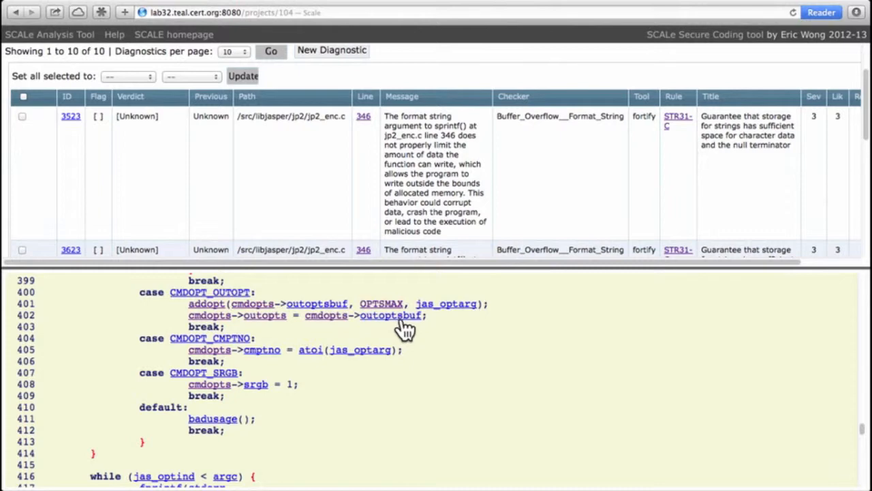
pyautogui.moveTo(204, 314)
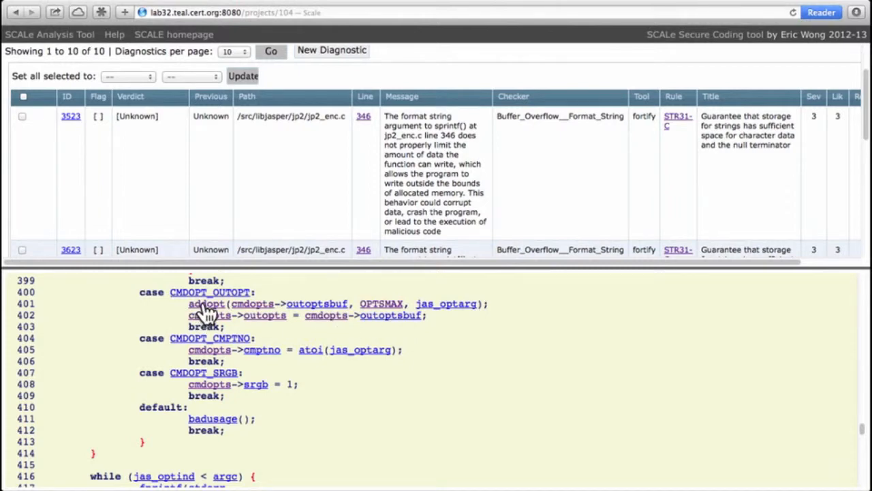
pyautogui.moveTo(212, 314)
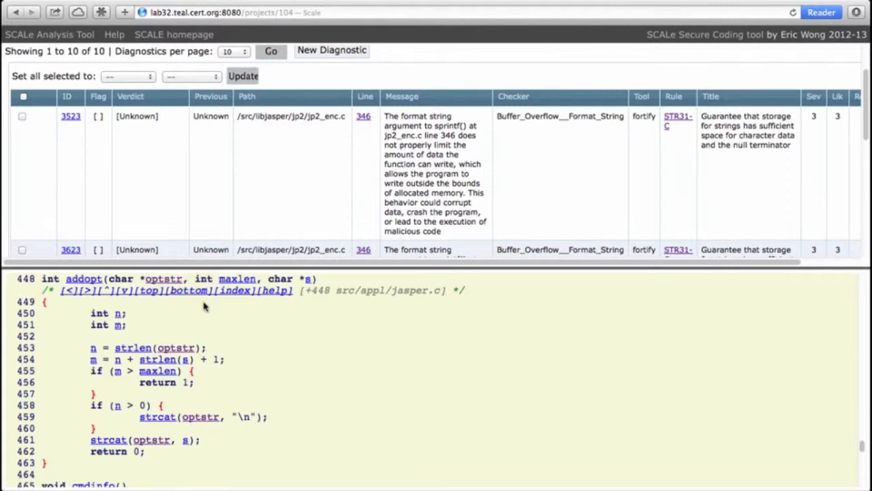
pyautogui.moveTo(272, 362)
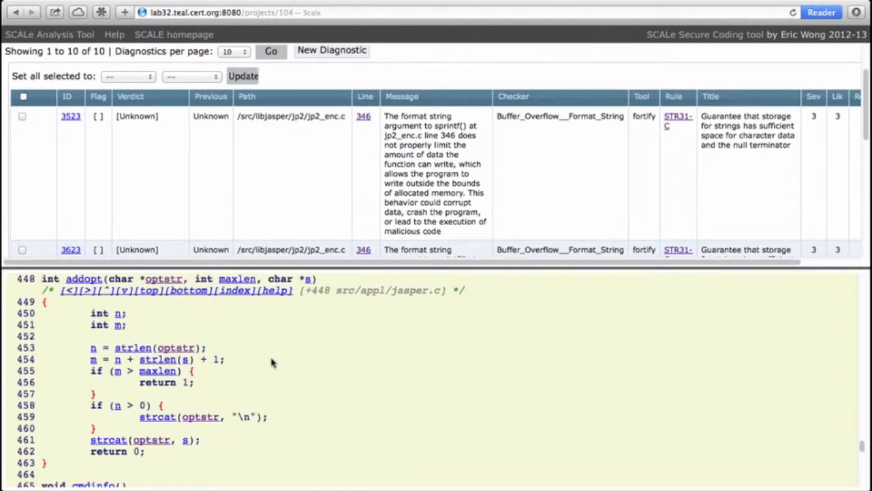
pyautogui.moveTo(169, 429)
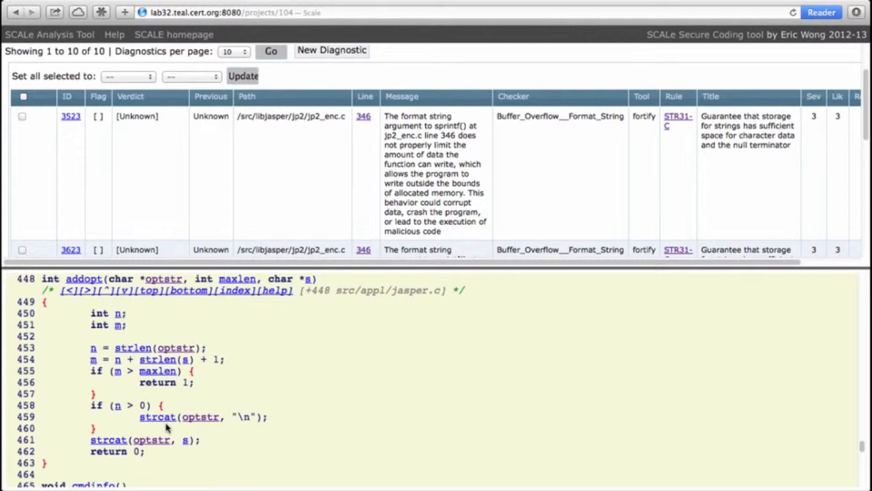
pyautogui.moveTo(188, 439)
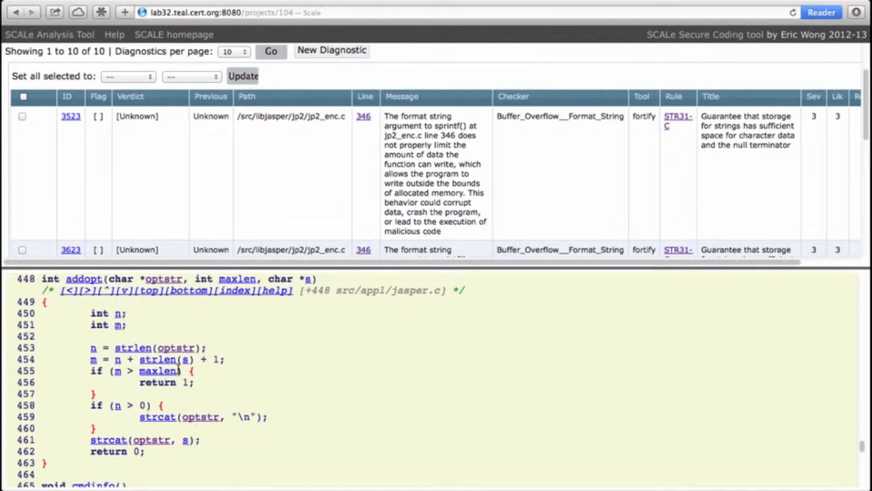
pyautogui.moveTo(169, 295)
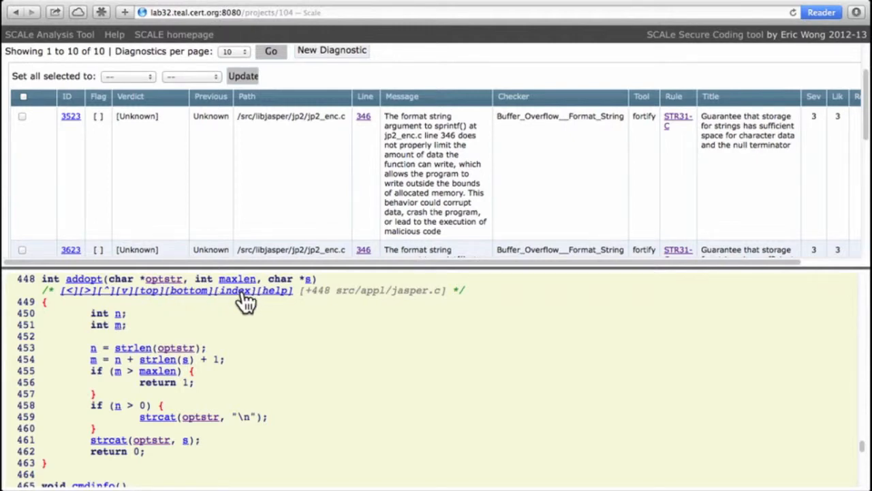
pyautogui.moveTo(239, 301)
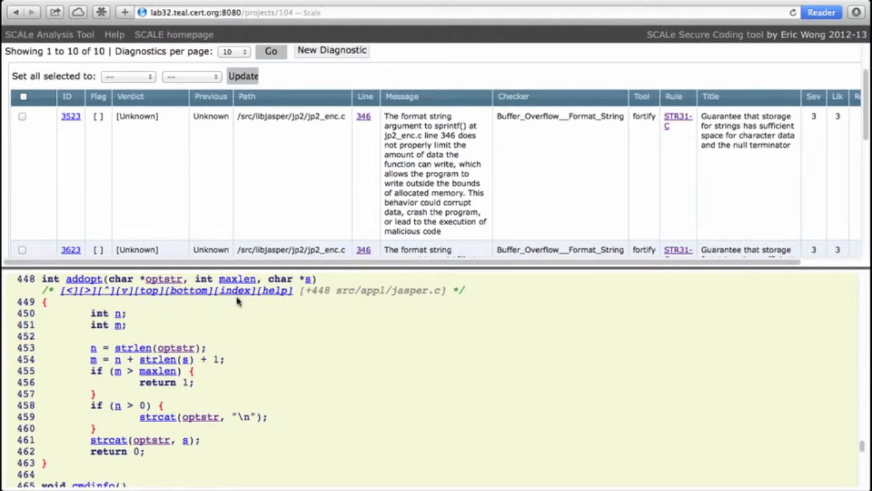
pyautogui.moveTo(229, 321)
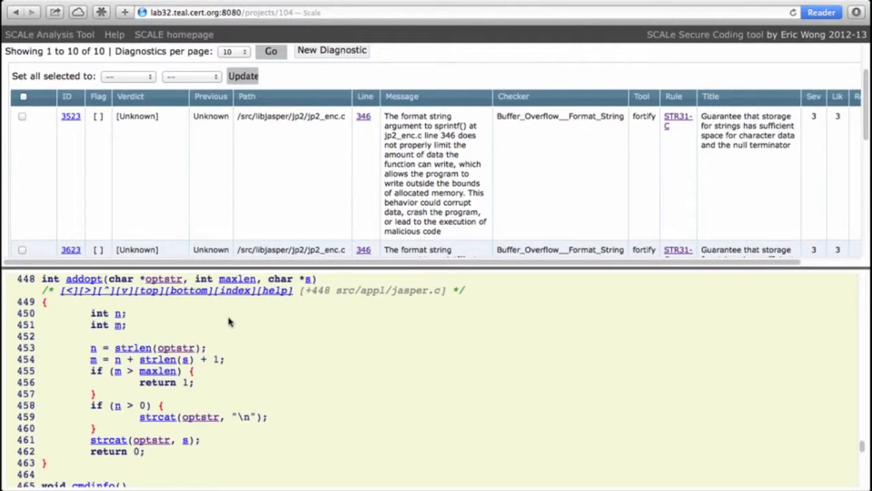
pyautogui.moveTo(271, 352)
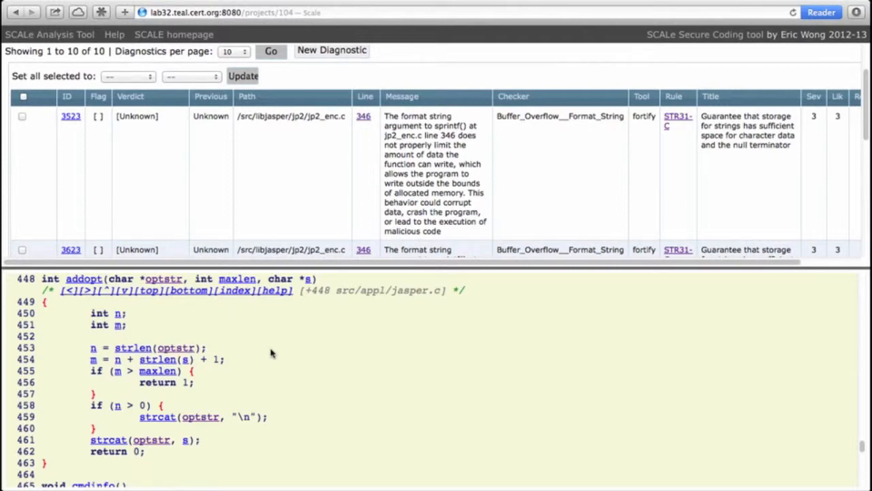
pyautogui.click(15, 12)
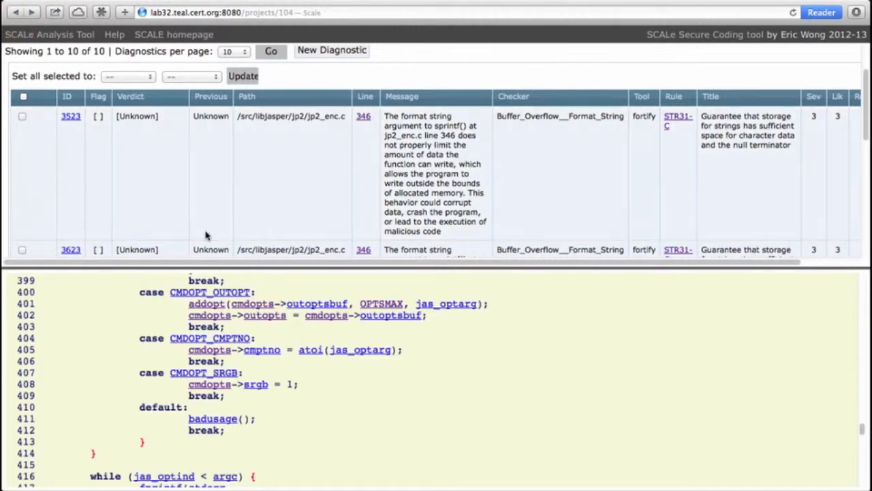
pyautogui.moveTo(395, 291)
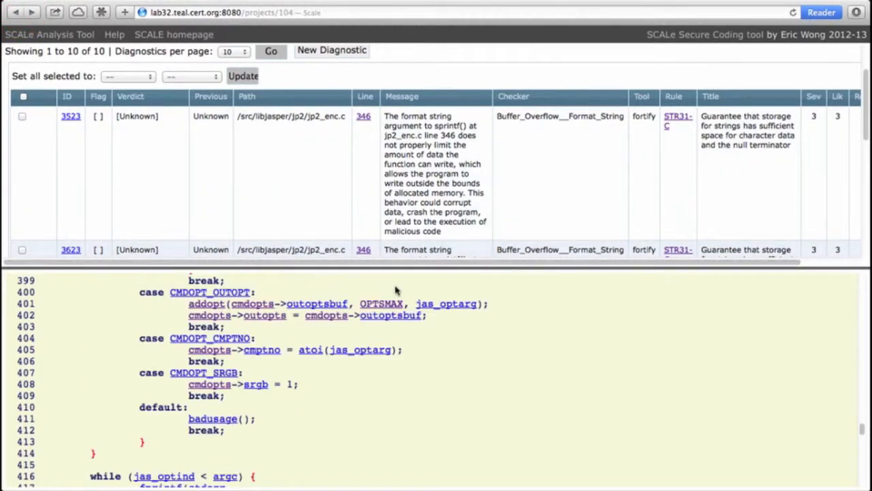
pyautogui.moveTo(389, 315)
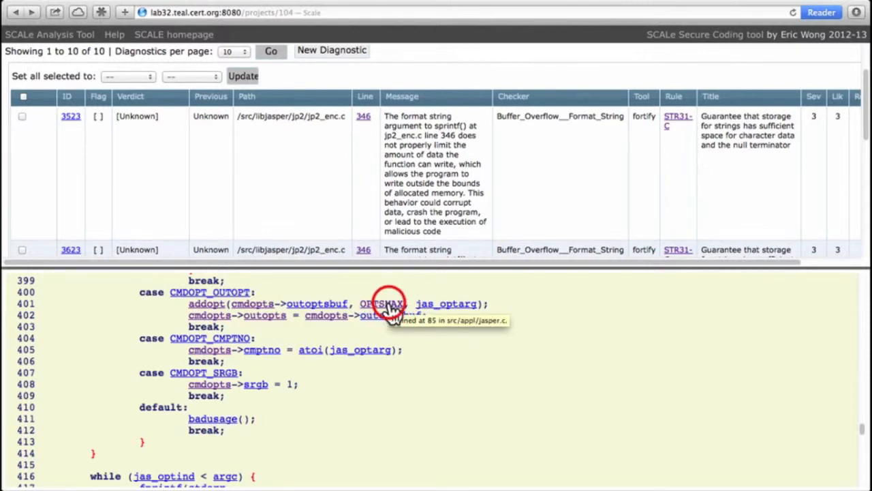
# - Jump to OPTSMAX's #define at jasper.c line 85, showing the value 4096
pyautogui.click(382, 303)
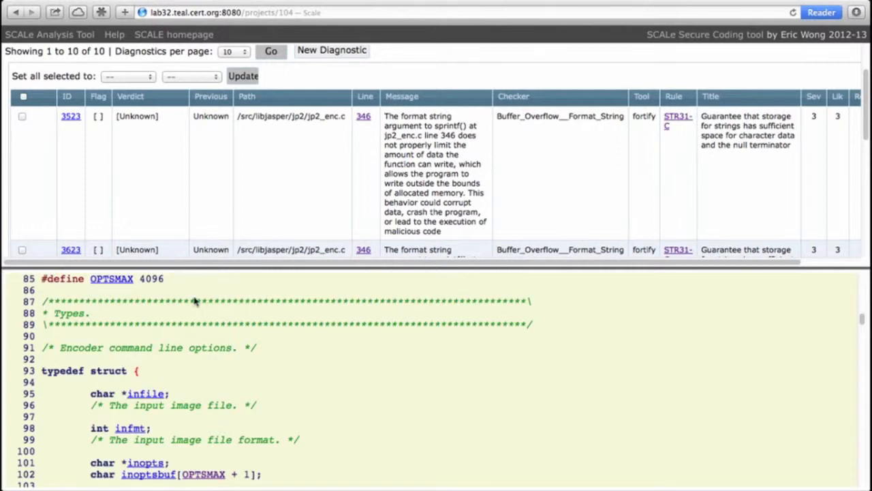
pyautogui.moveTo(174, 286)
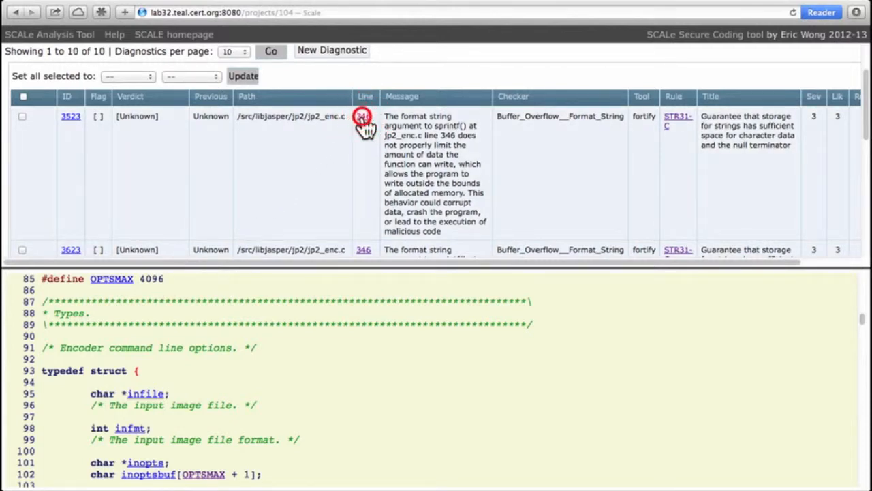
# - Open diagnostic 3523's line 346 link to view the sprintf call in jp2_enc.c
pyautogui.click(364, 116)
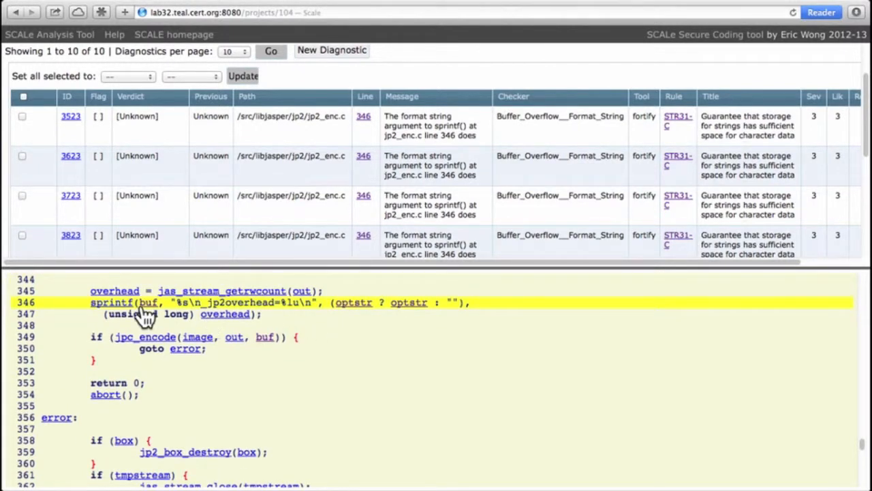
pyautogui.moveTo(409, 312)
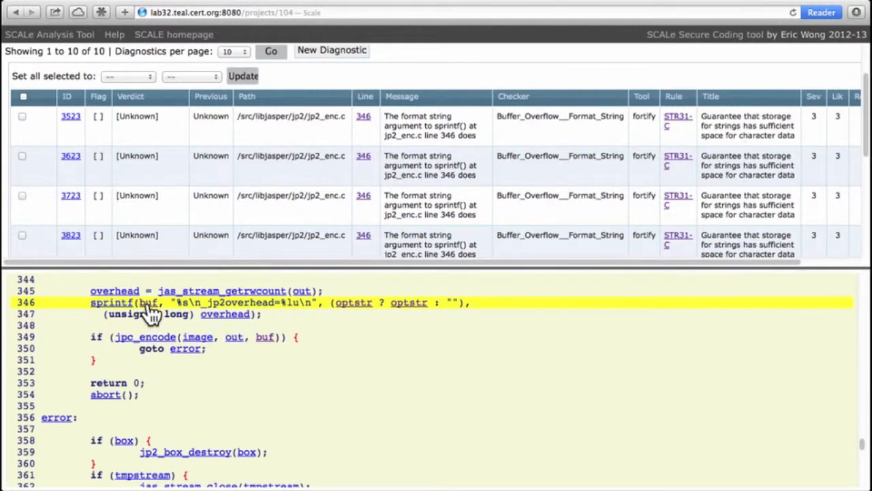
pyautogui.moveTo(413, 317)
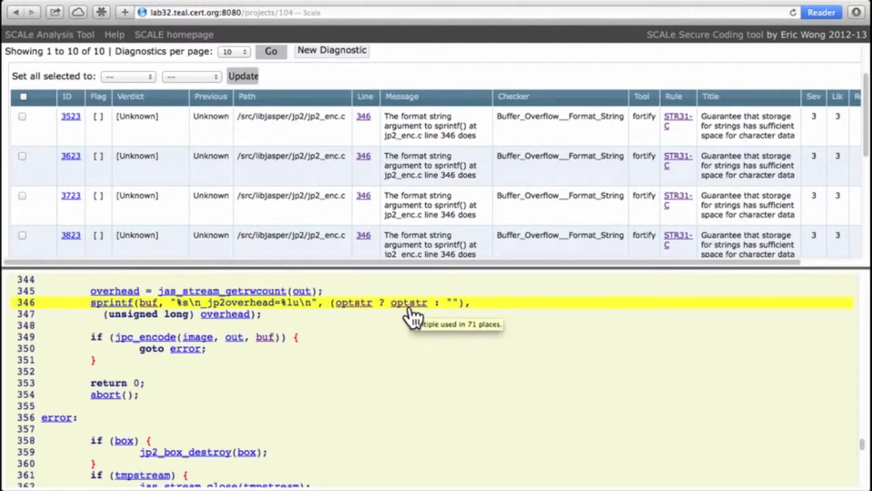
pyautogui.moveTo(399, 314)
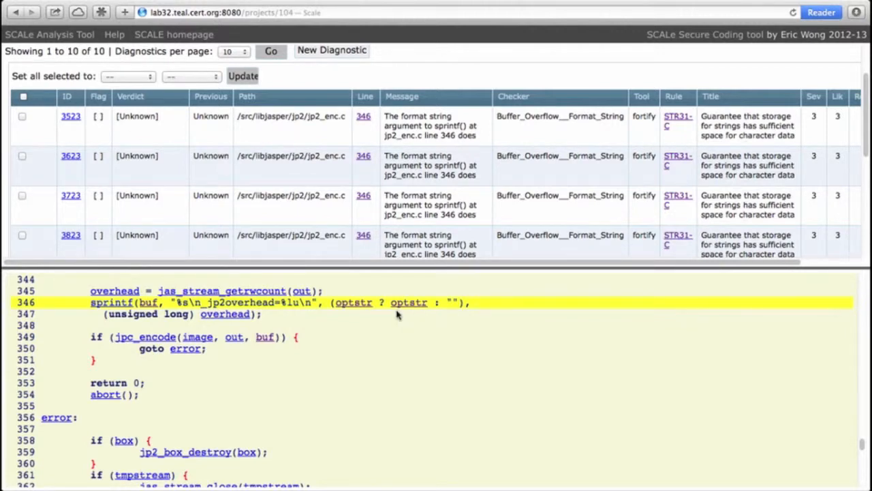
pyautogui.moveTo(409, 302)
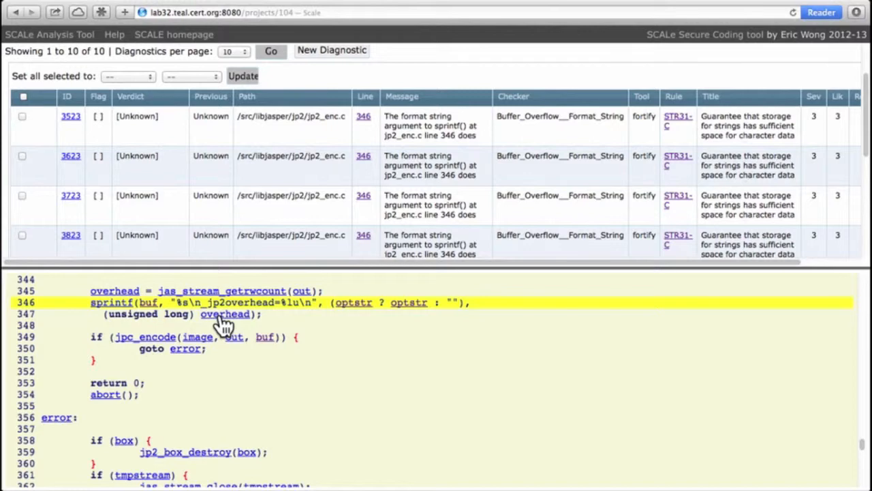
pyautogui.moveTo(177, 188)
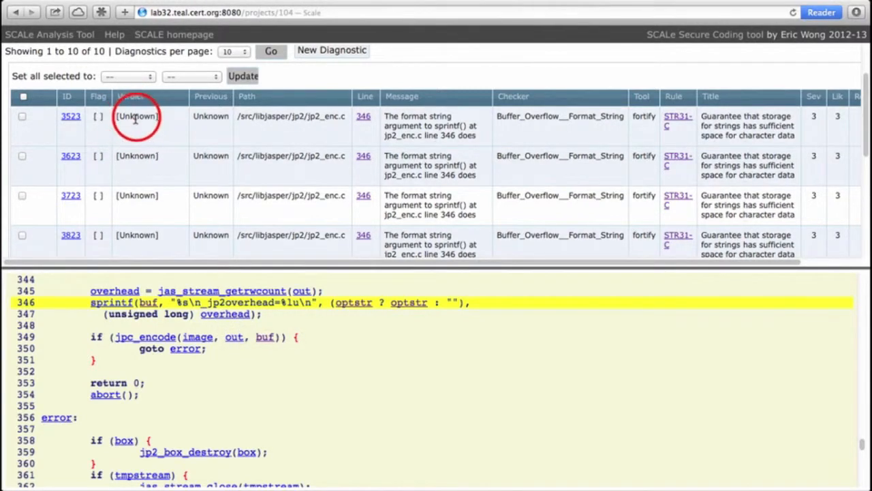
# - Set the verdict to True for diagnostics 3523, 3623, 3723 and 3823
pyautogui.click(136, 115)
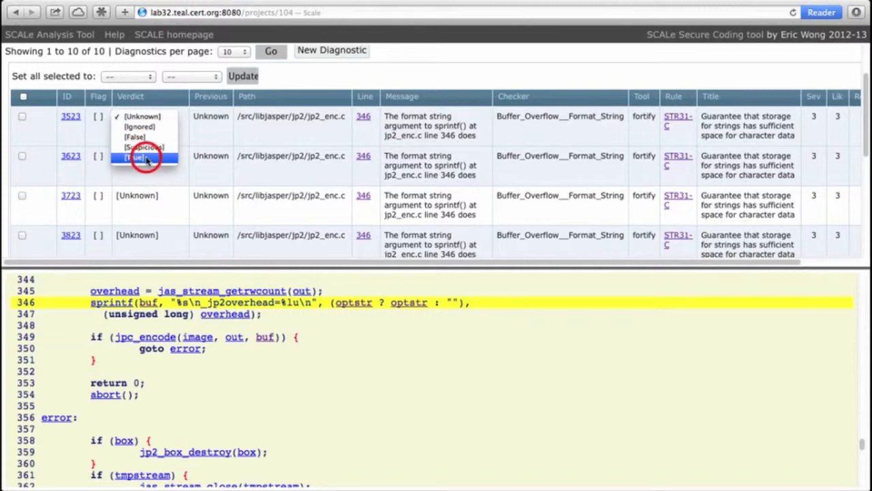
pyautogui.click(135, 157)
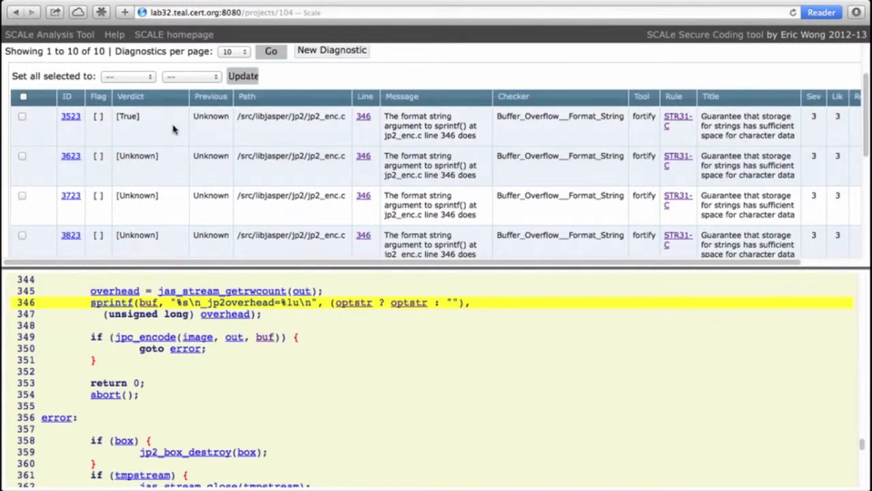
pyautogui.click(141, 156)
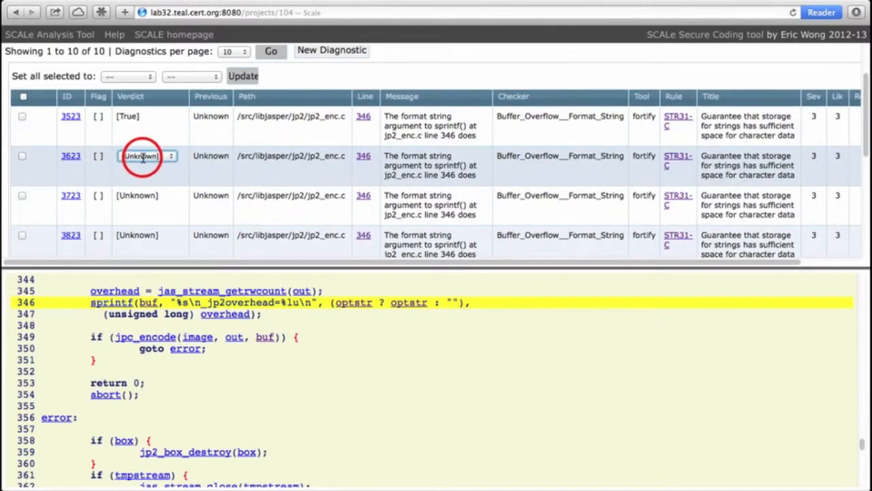
pyautogui.click(141, 155)
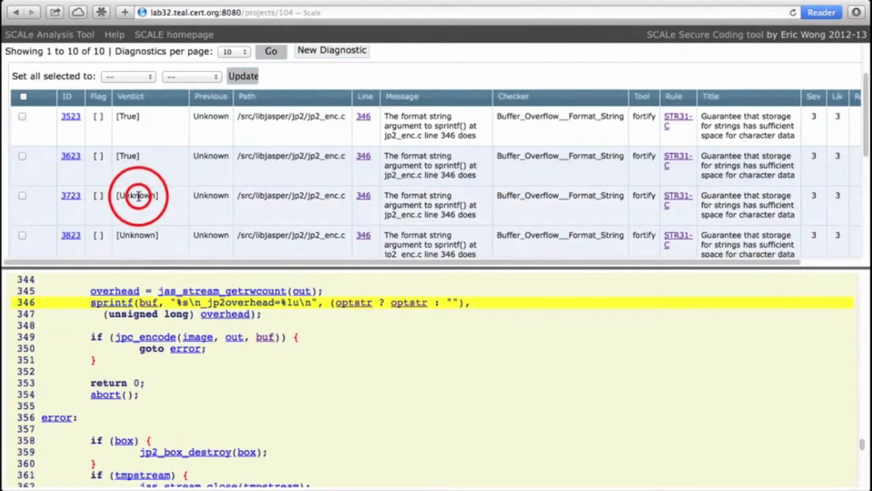
pyautogui.click(137, 195)
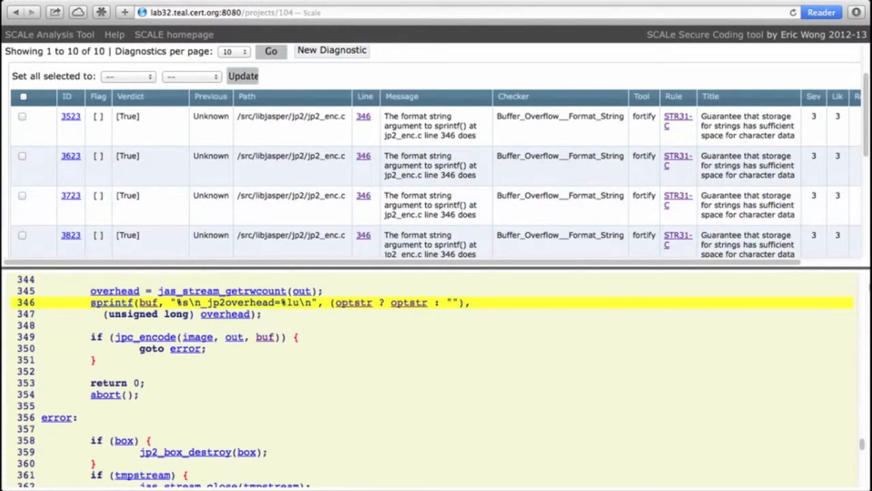
pyautogui.moveTo(236, 189)
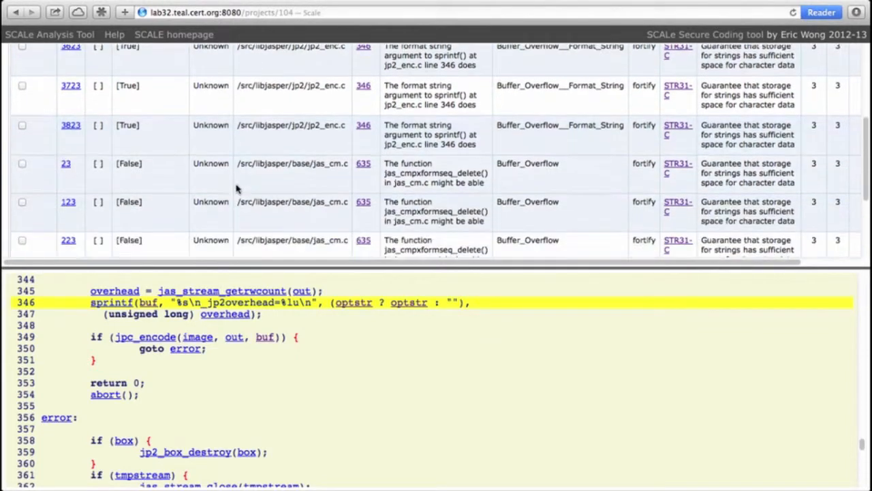
# - Set diagnostics 6523 and 323 in jas_cm.c to Suspicious
pyautogui.scroll(-3)
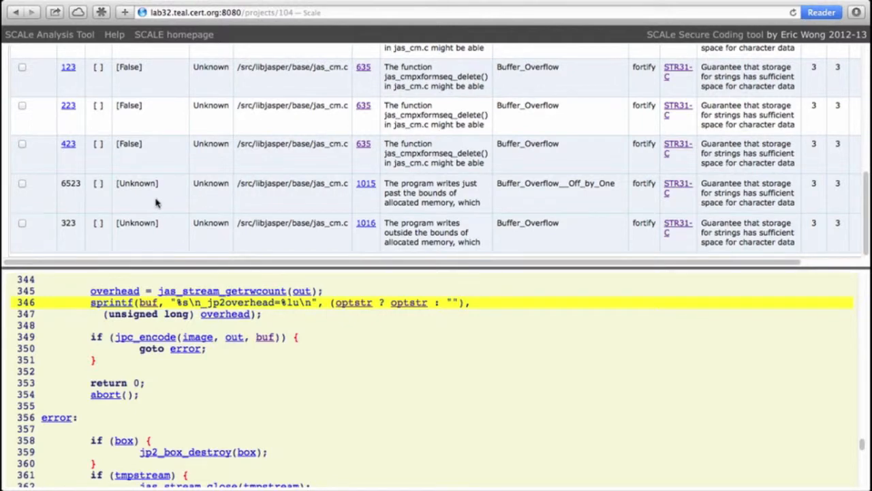
pyautogui.moveTo(143, 201)
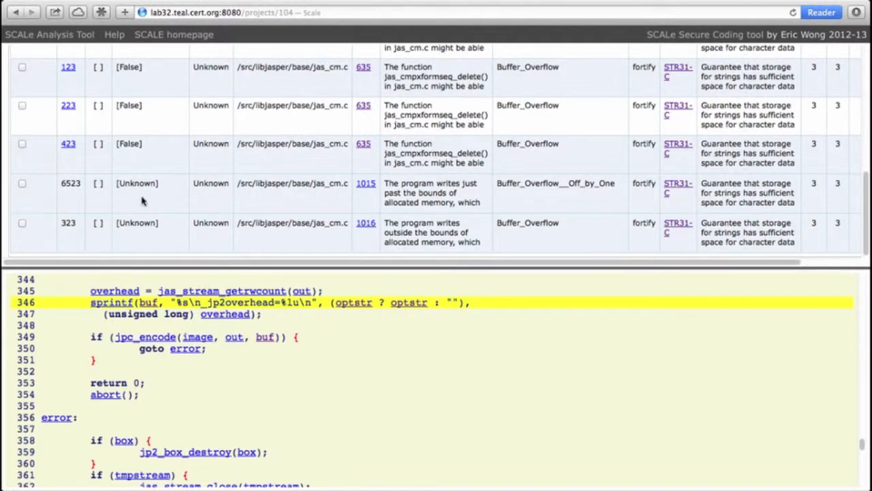
pyautogui.click(137, 182)
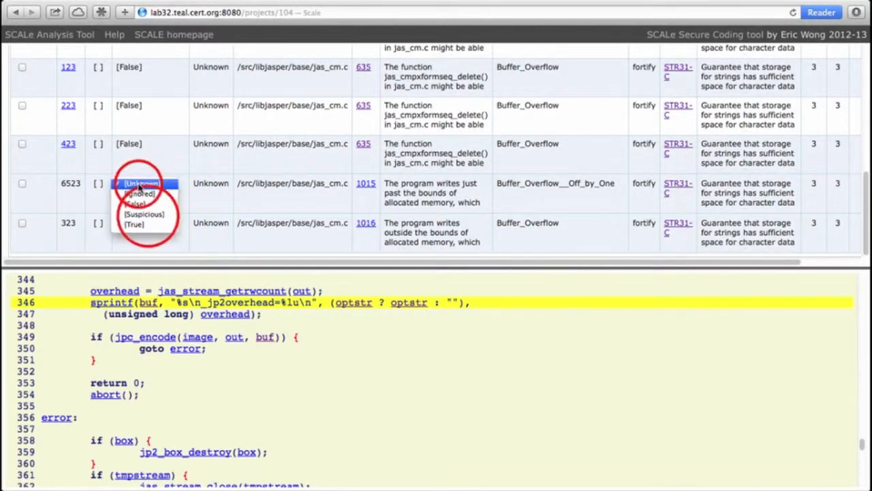
pyautogui.click(144, 203)
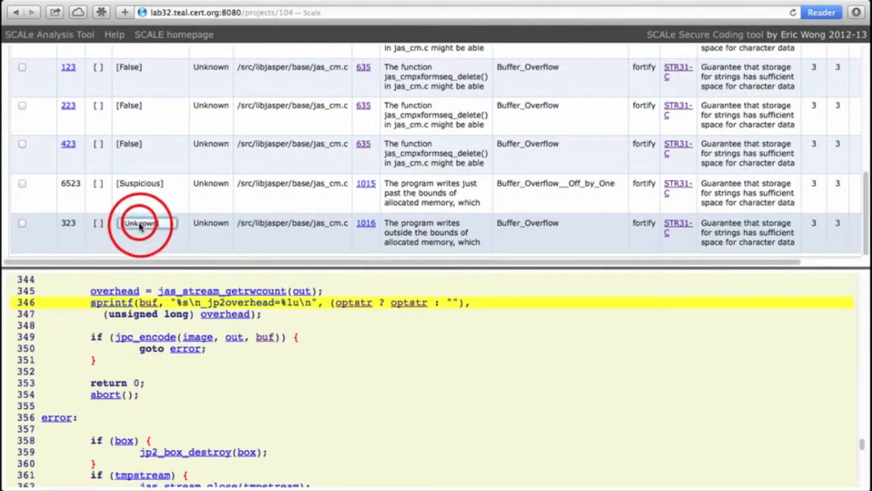
pyautogui.click(141, 223)
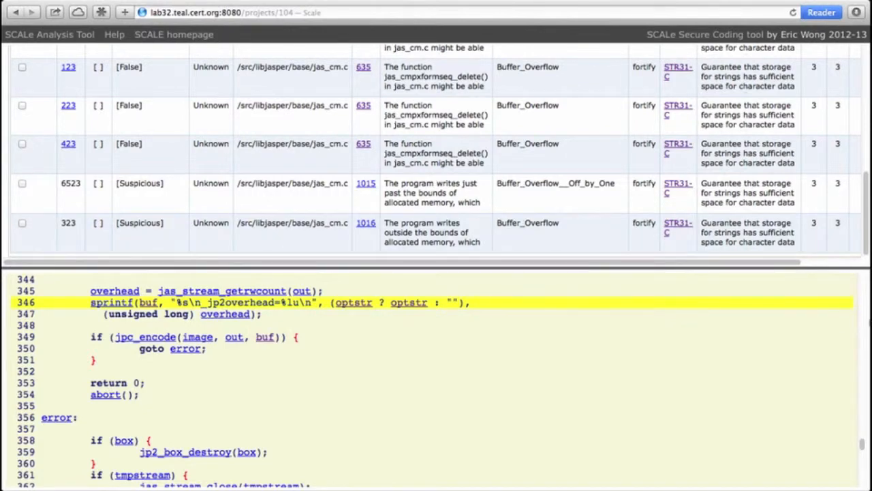
pyautogui.click(115, 89)
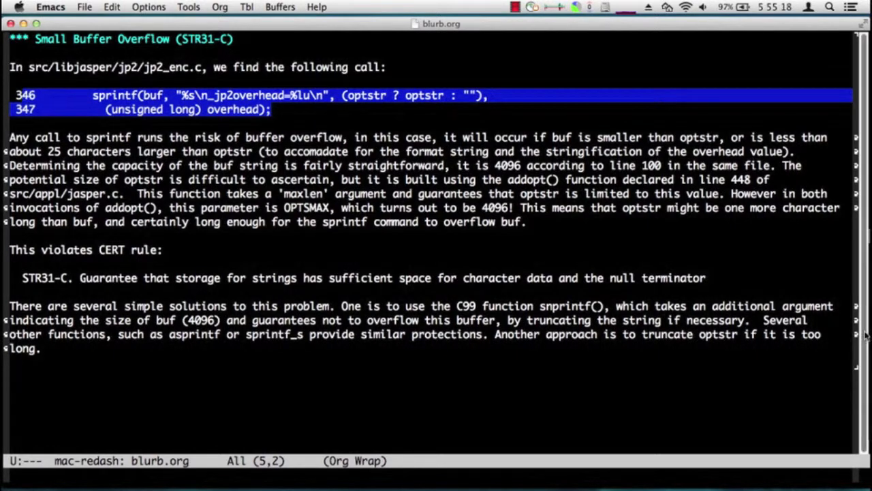
pyautogui.moveTo(305, 101)
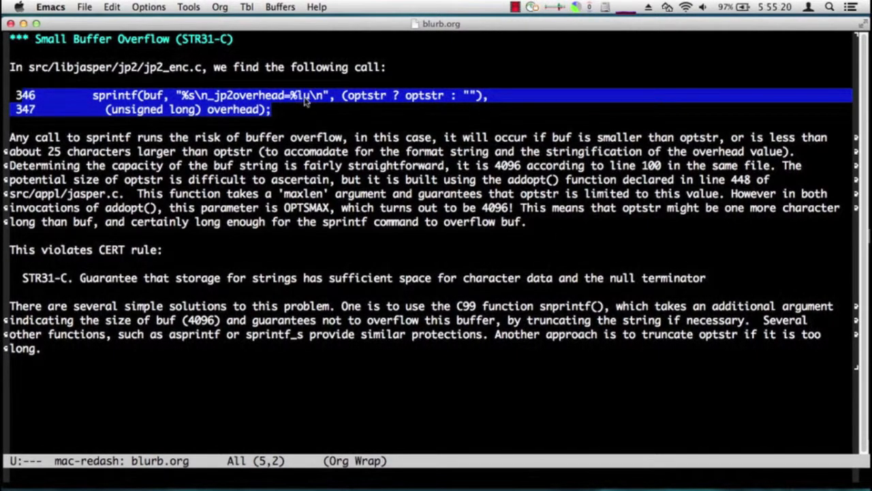
pyautogui.moveTo(294, 116)
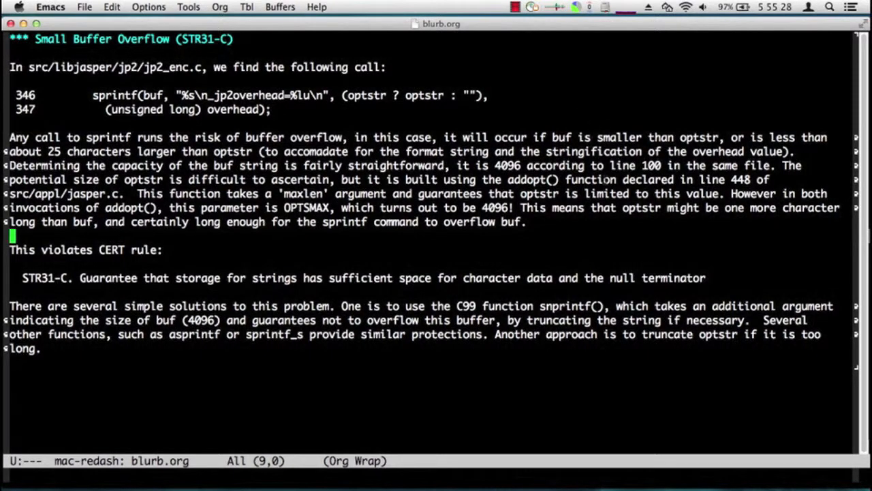
pyautogui.moveTo(630, 235)
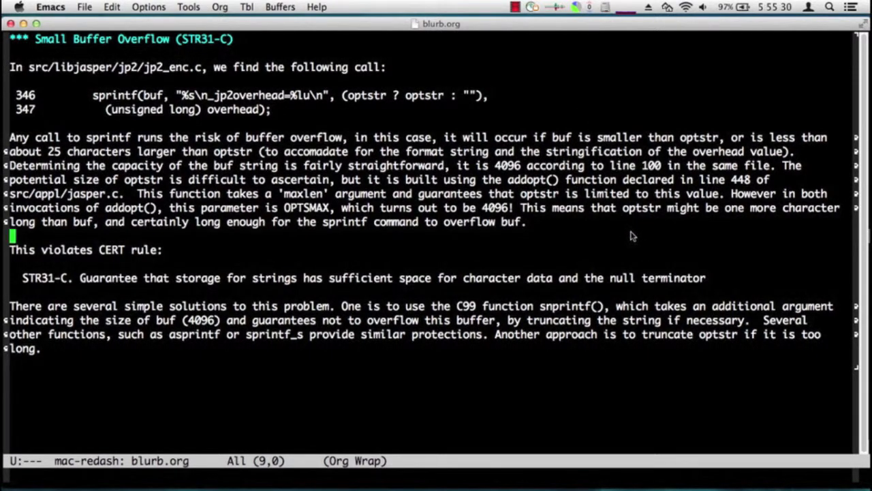